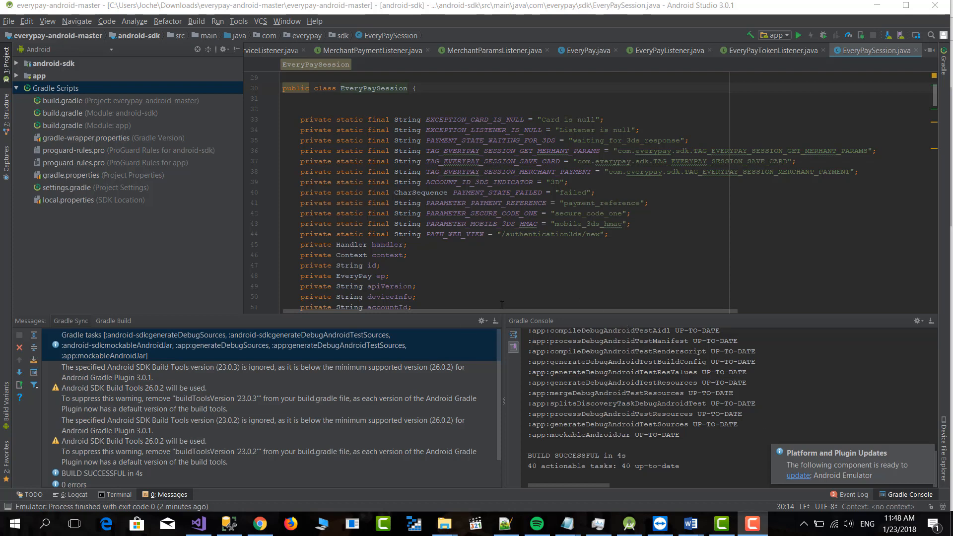
pyautogui.moveTo(469, 319)
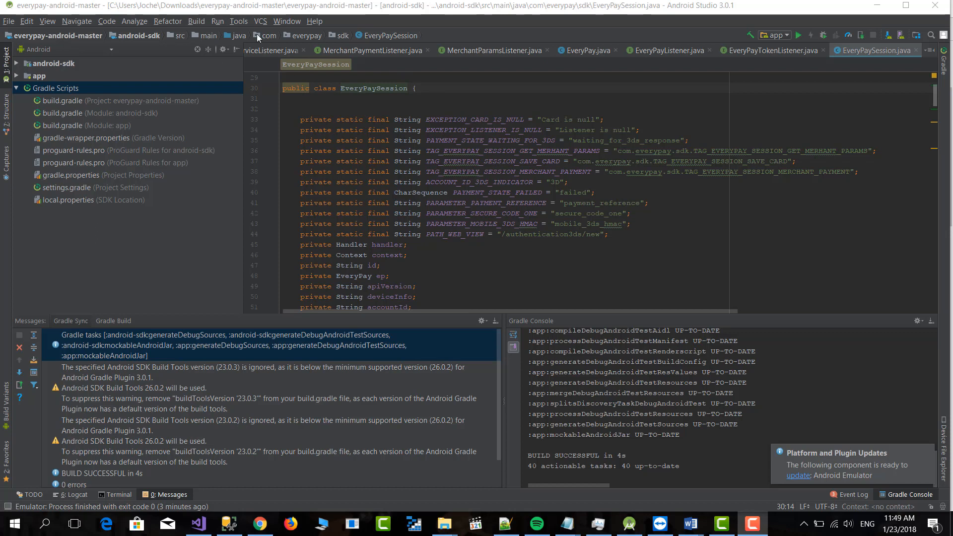
# In the AVD Manager, delete the Nexus 5X API 27 and Nexus 5X youtube demo Google Play devices
pyautogui.click(238, 22)
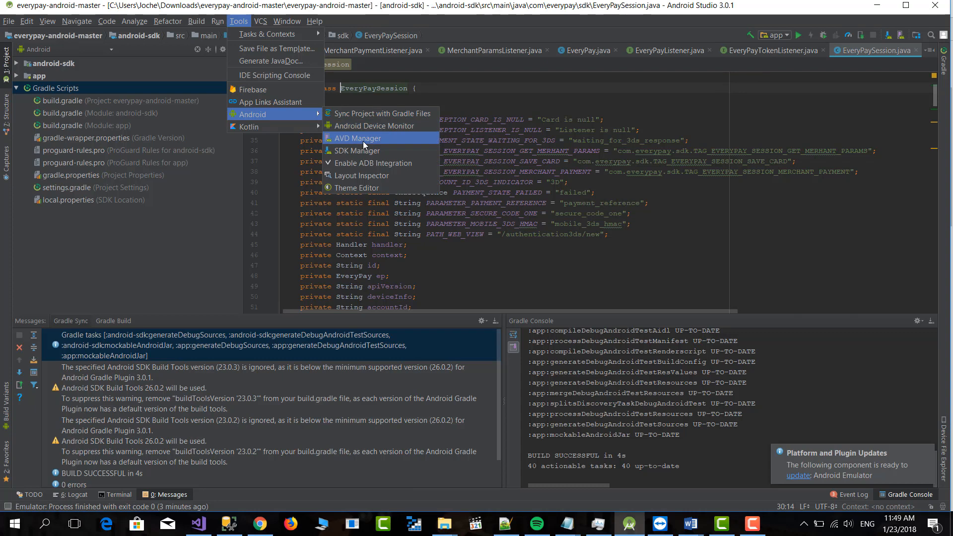
pyautogui.click(356, 138)
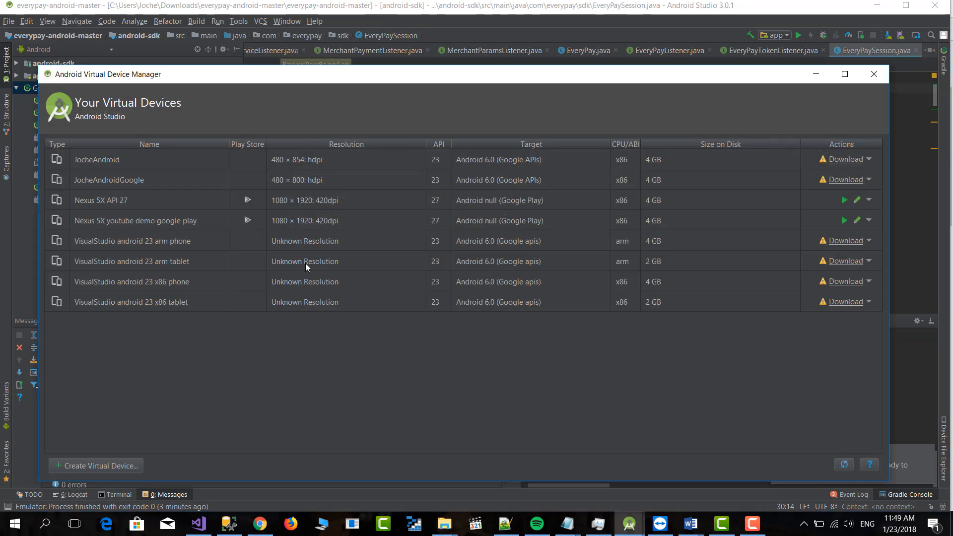
pyautogui.moveTo(258, 200)
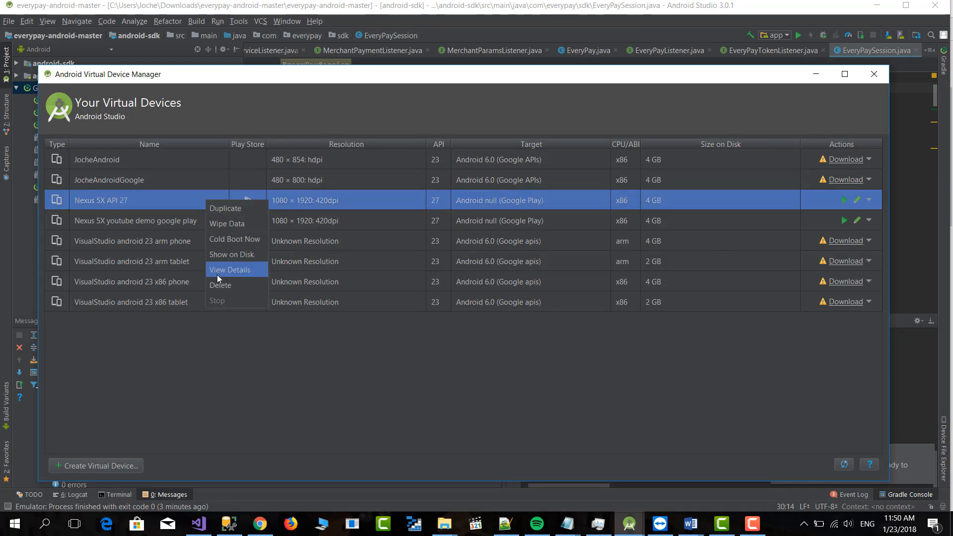
pyautogui.click(220, 284)
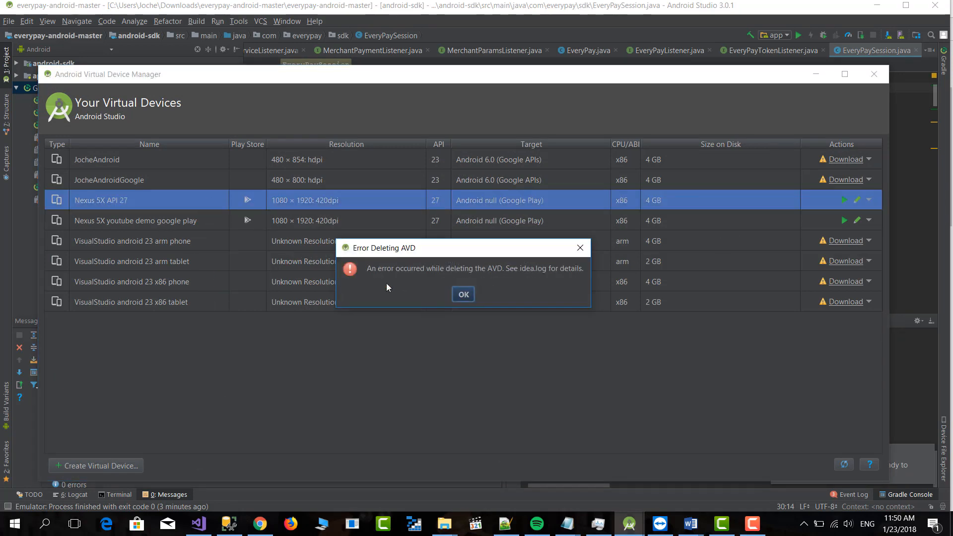
pyautogui.click(462, 294)
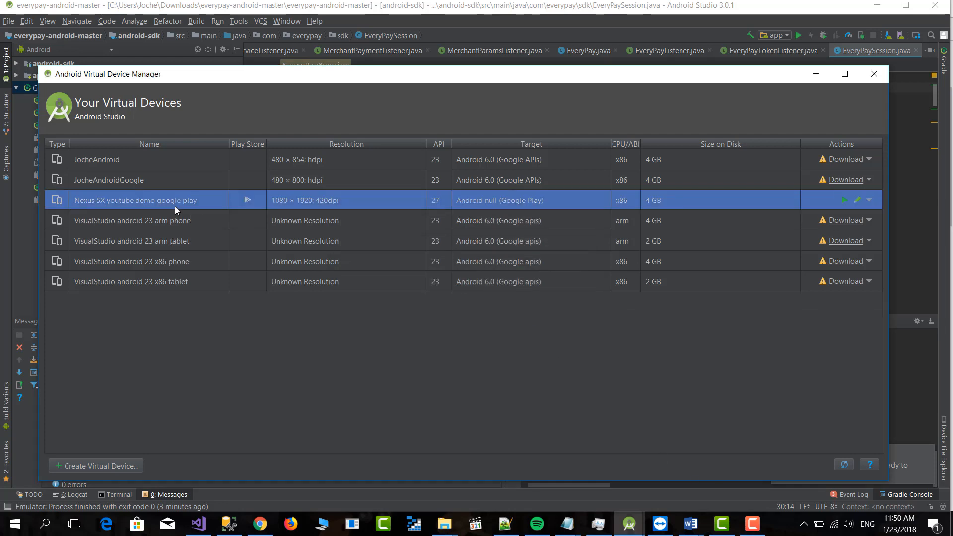
pyautogui.click(868, 200)
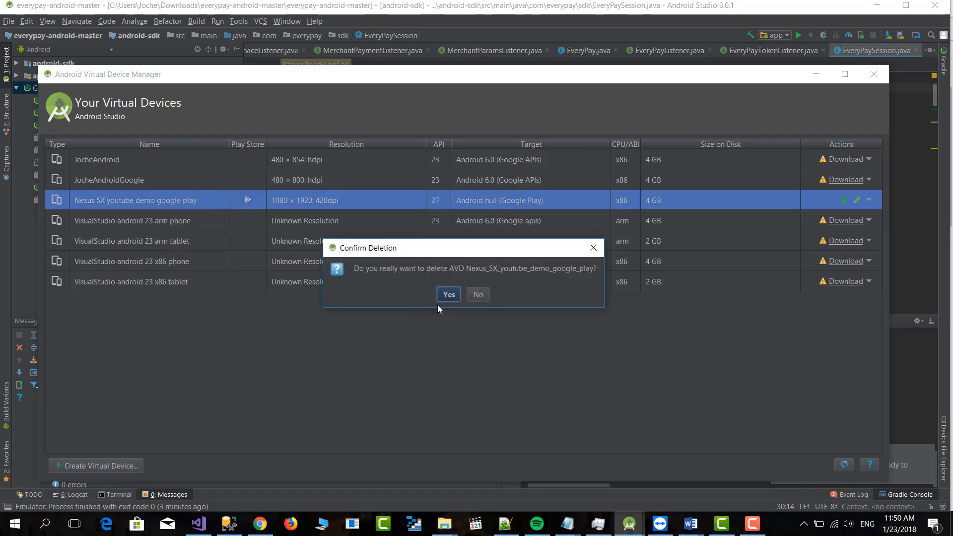
pyautogui.click(448, 295)
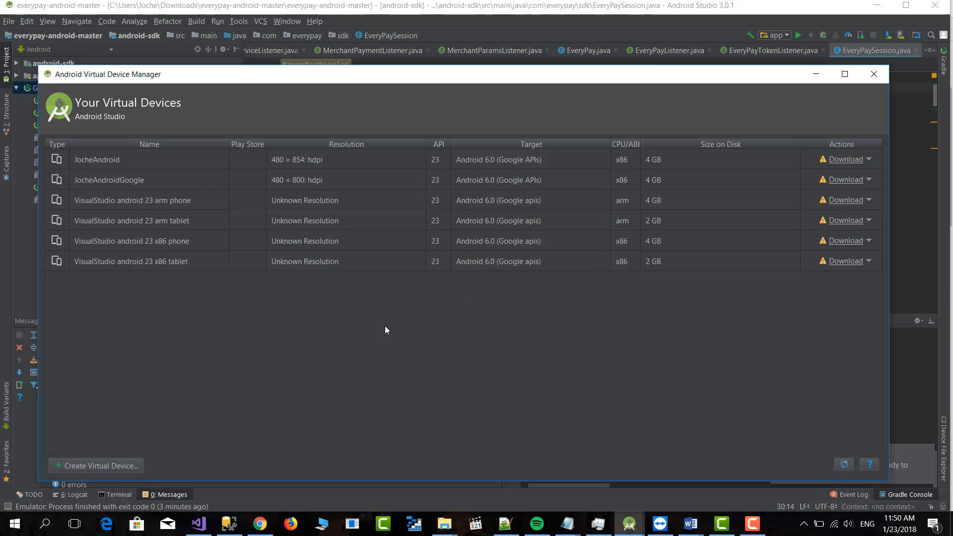
pyautogui.moveTo(57, 332)
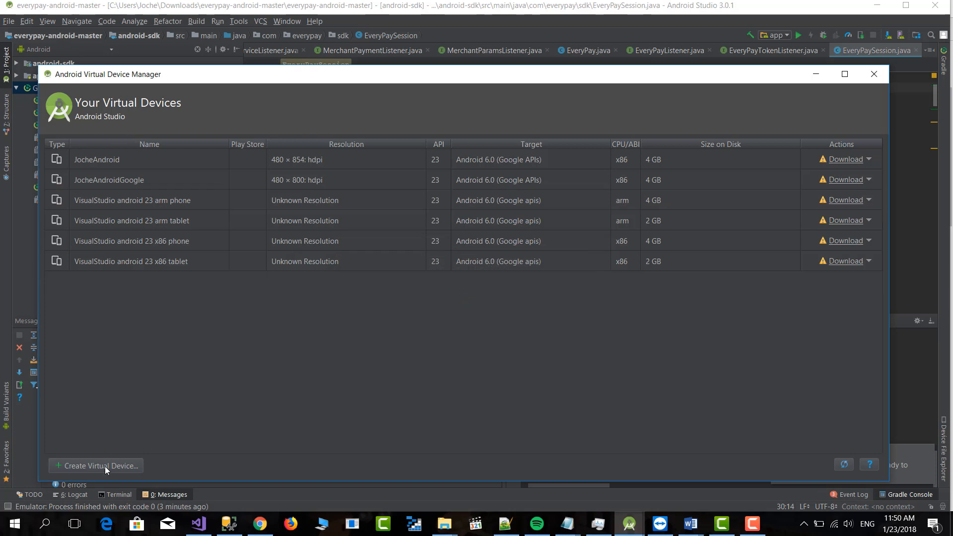
# Start the Create Virtual Device wizard from the AVD Manager
pyautogui.click(96, 465)
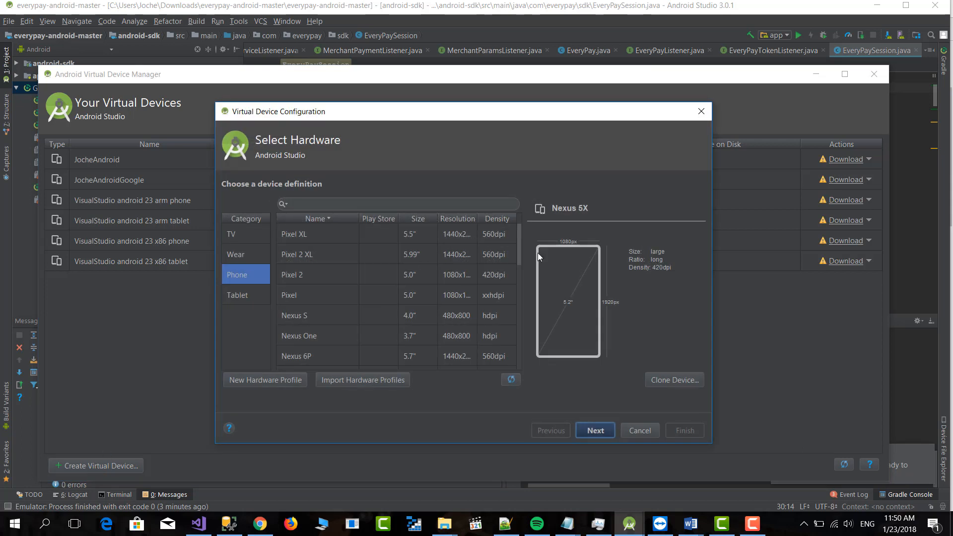
pyautogui.moveTo(320, 254)
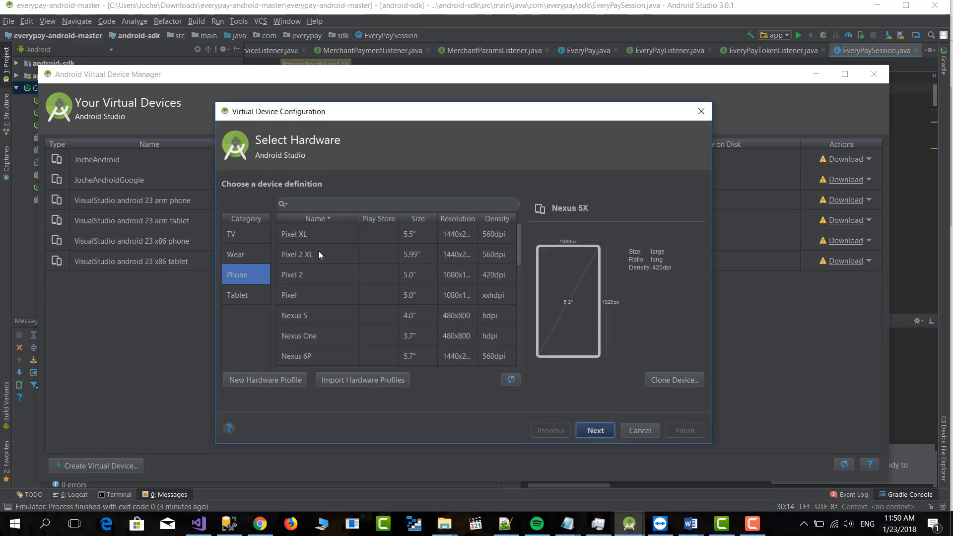
pyautogui.moveTo(378, 224)
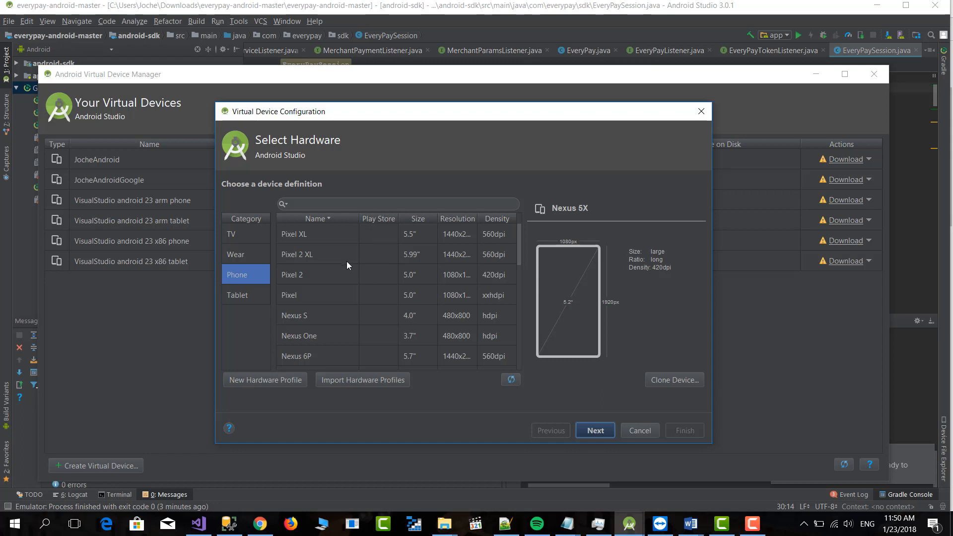
pyautogui.moveTo(349, 271)
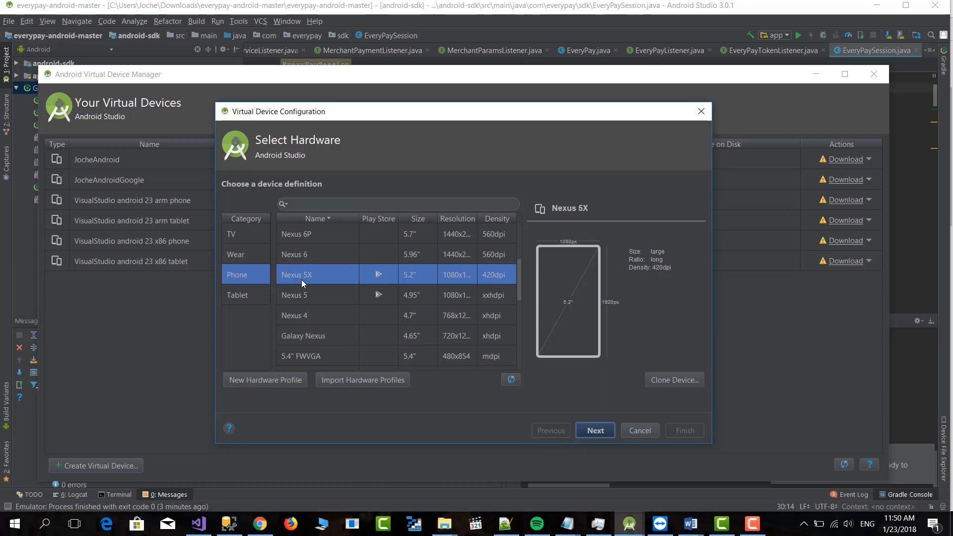
pyautogui.moveTo(368, 280)
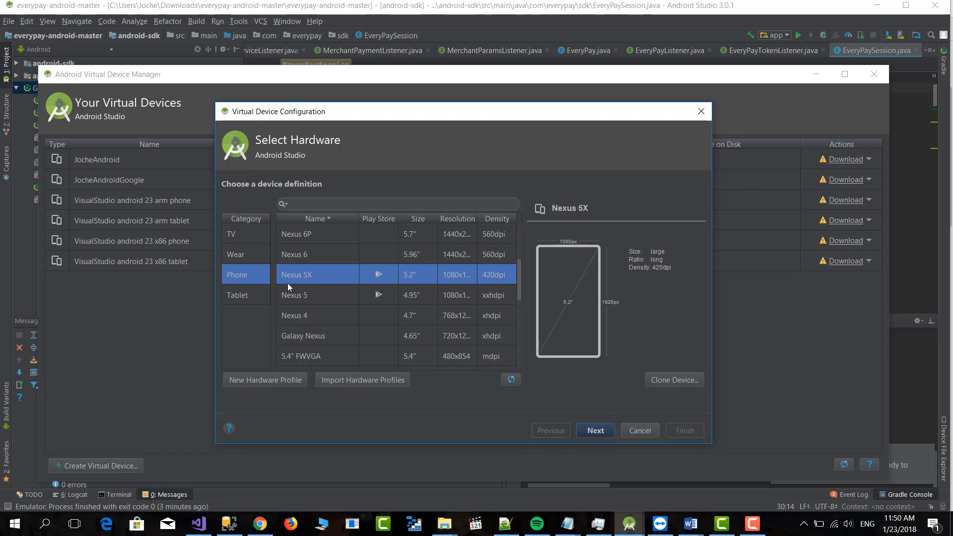
pyautogui.moveTo(498, 404)
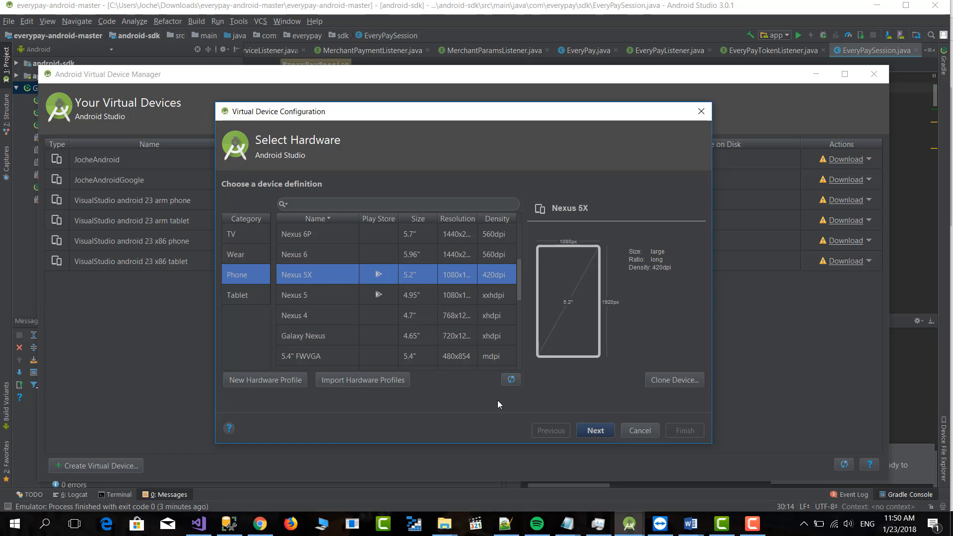
# Accept the Nexus 5X hardware and pick the recommended API 27 x86 Google Play image
pyautogui.click(593, 431)
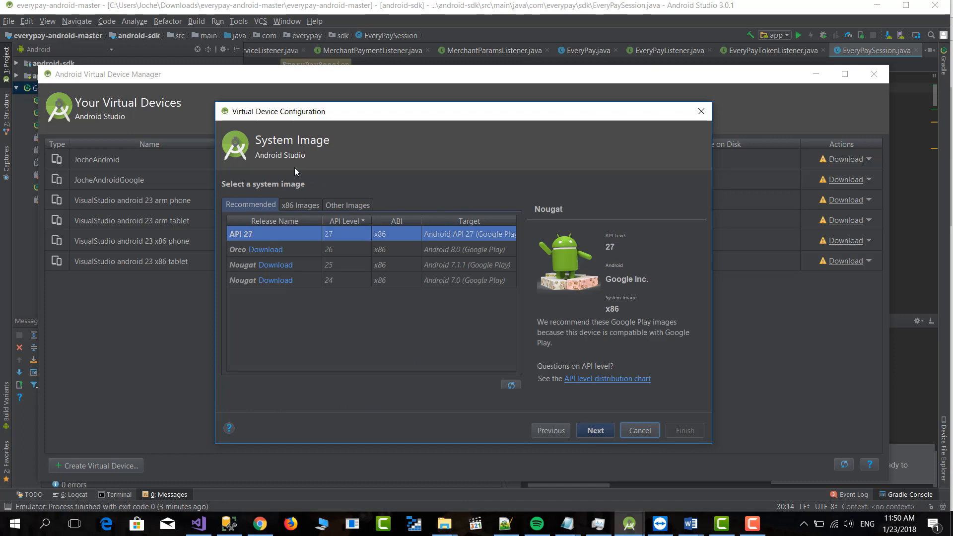
pyautogui.moveTo(536, 250)
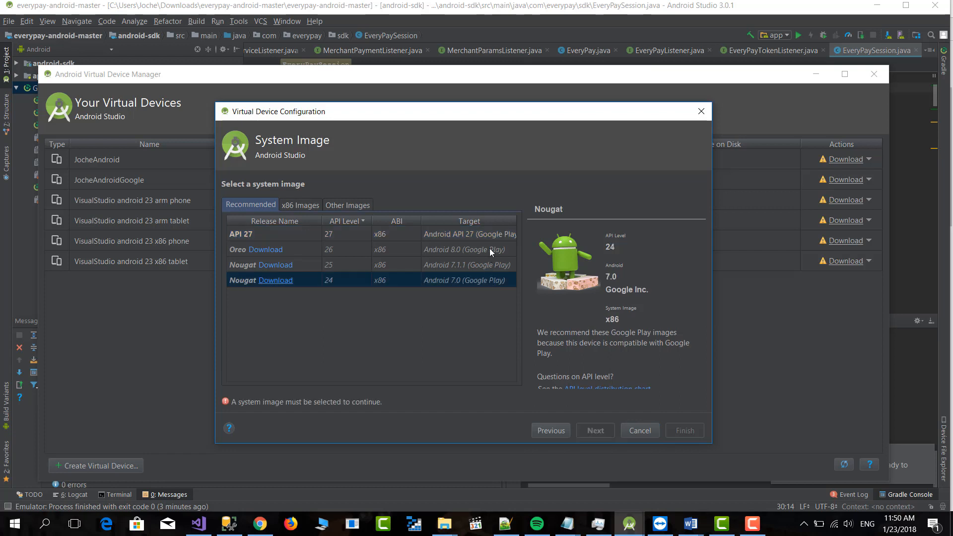
pyautogui.moveTo(456, 290)
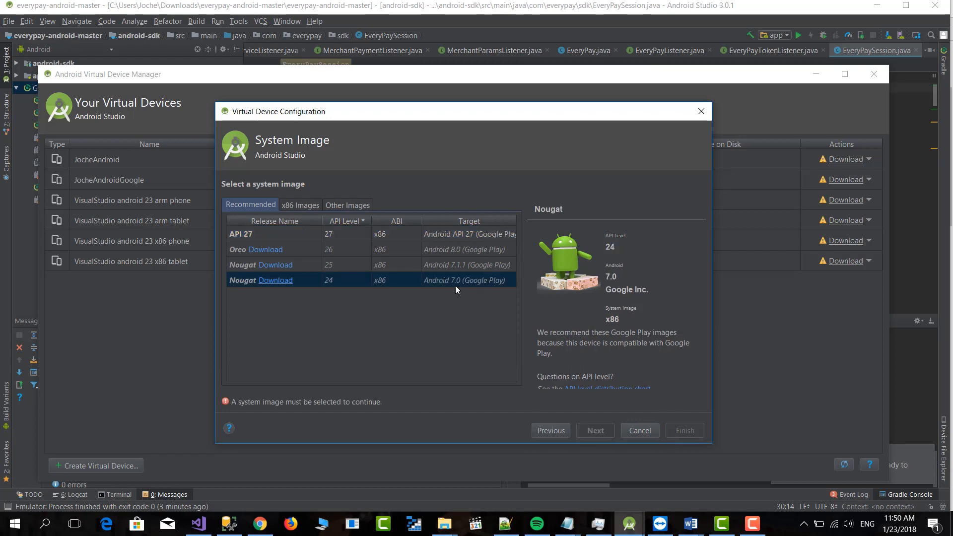
pyautogui.moveTo(279, 258)
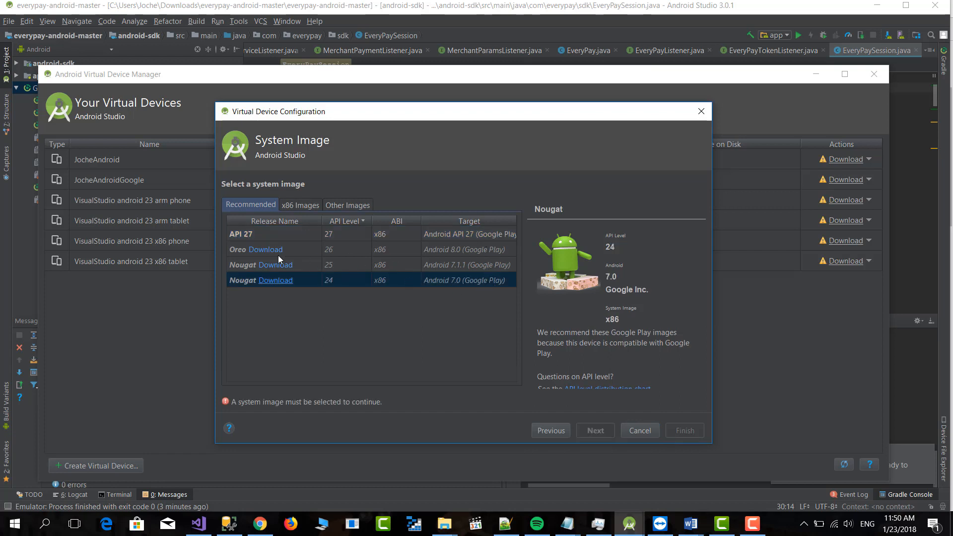
pyautogui.moveTo(434, 263)
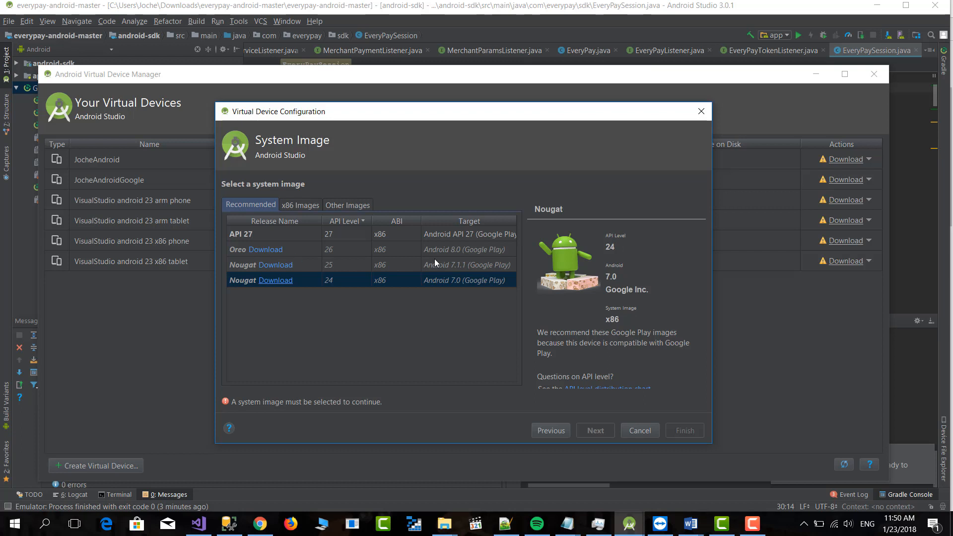
pyautogui.moveTo(338, 230)
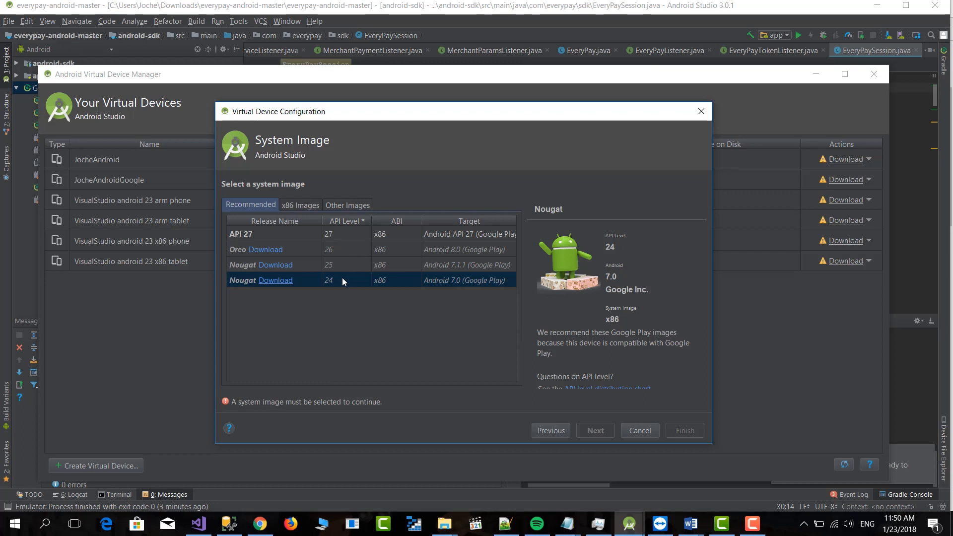
pyautogui.click(274, 234)
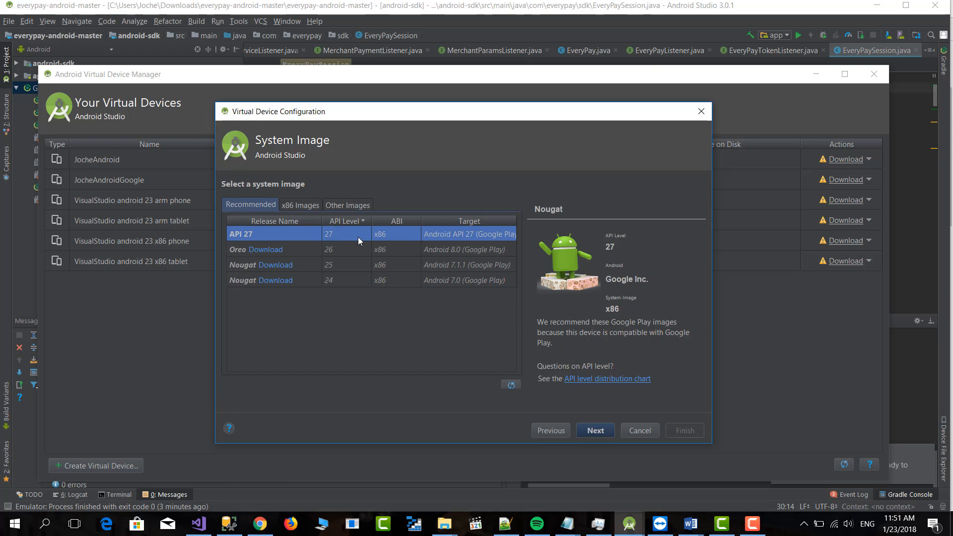
pyautogui.moveTo(375, 246)
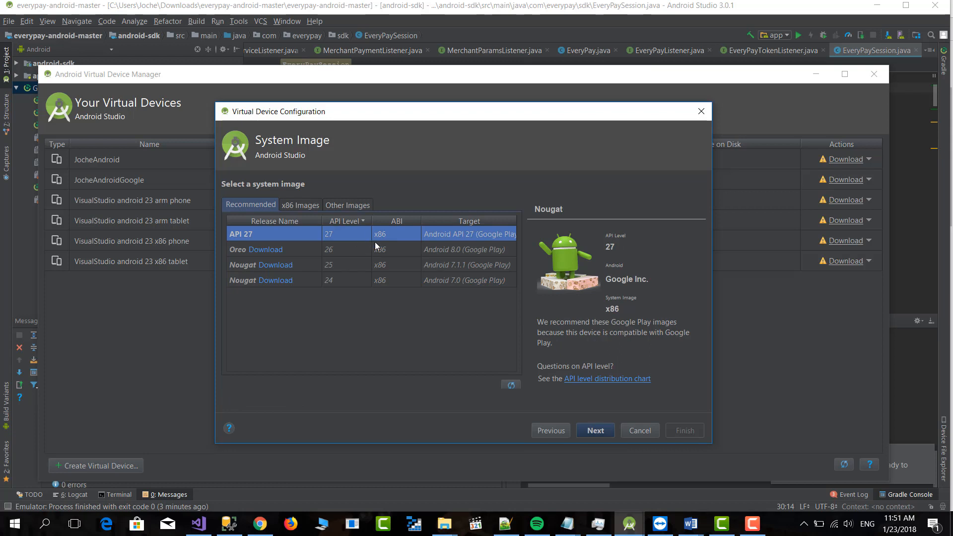
pyautogui.moveTo(290, 241)
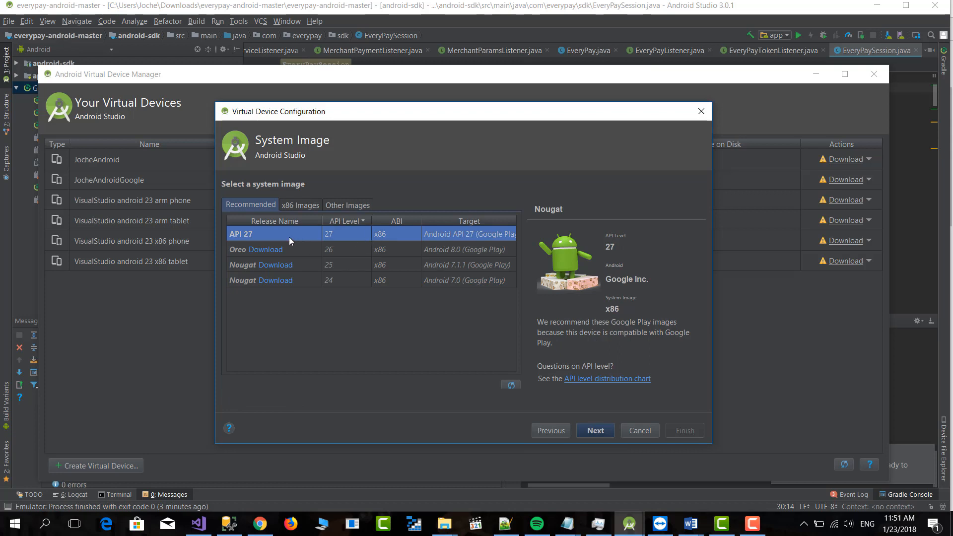
pyautogui.moveTo(258, 243)
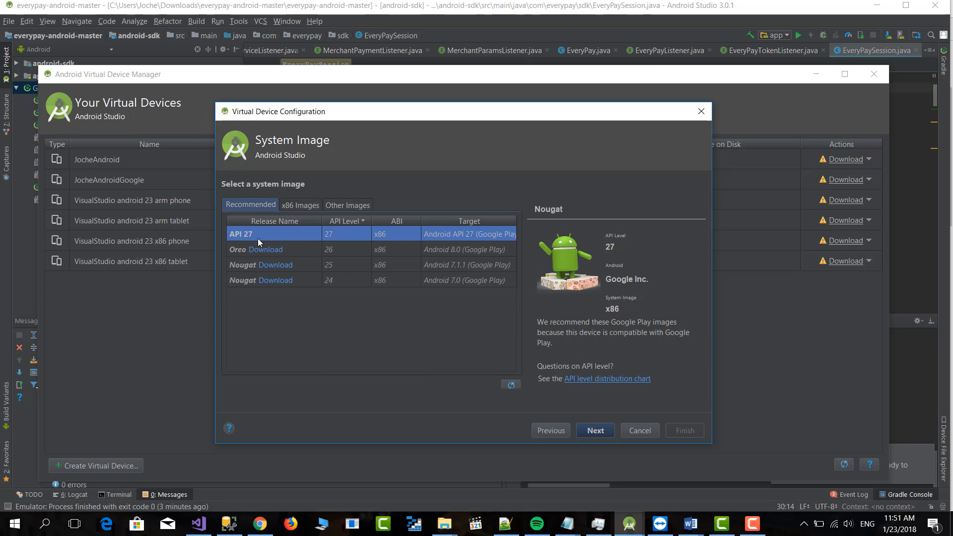
pyautogui.moveTo(275, 241)
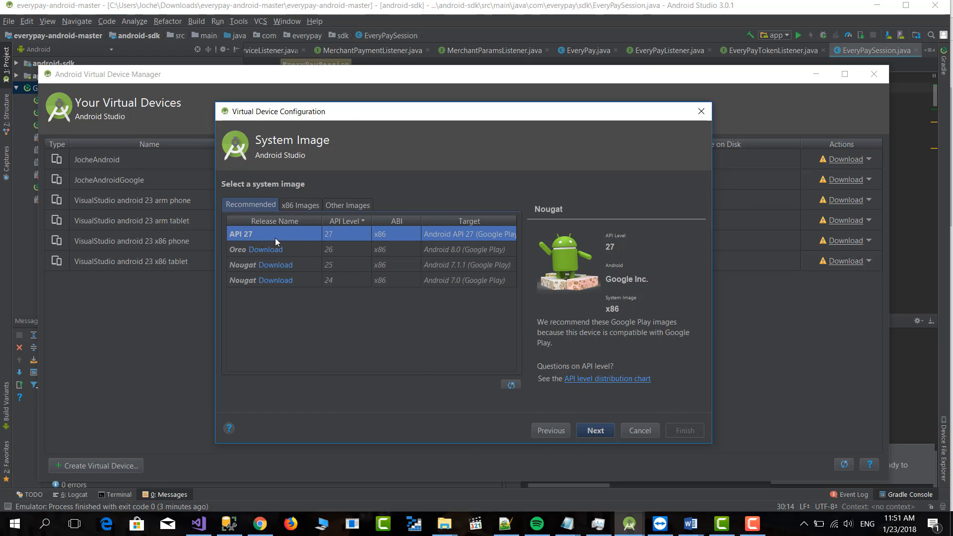
# Browse the x86 Images and Other Images lists, then return to Recommended images
pyautogui.click(300, 205)
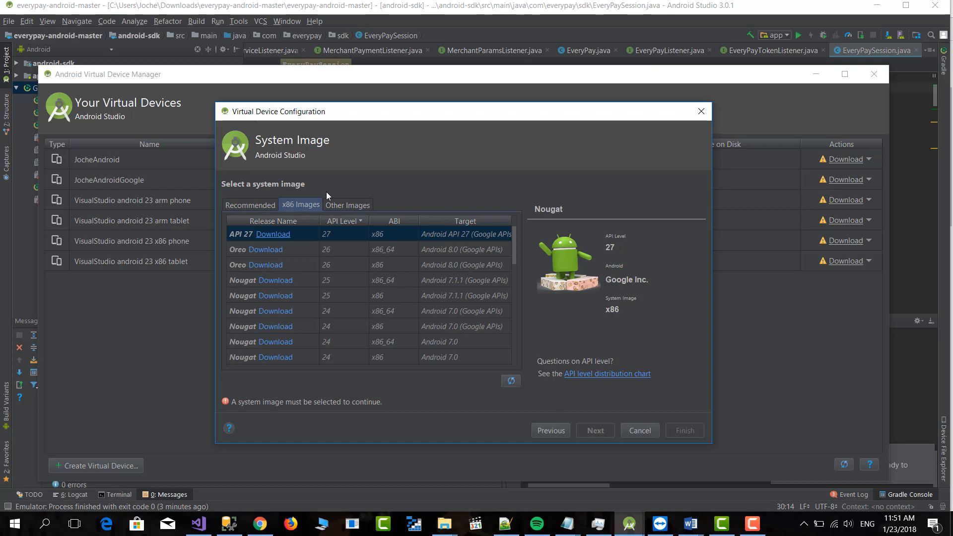
pyautogui.moveTo(495, 237)
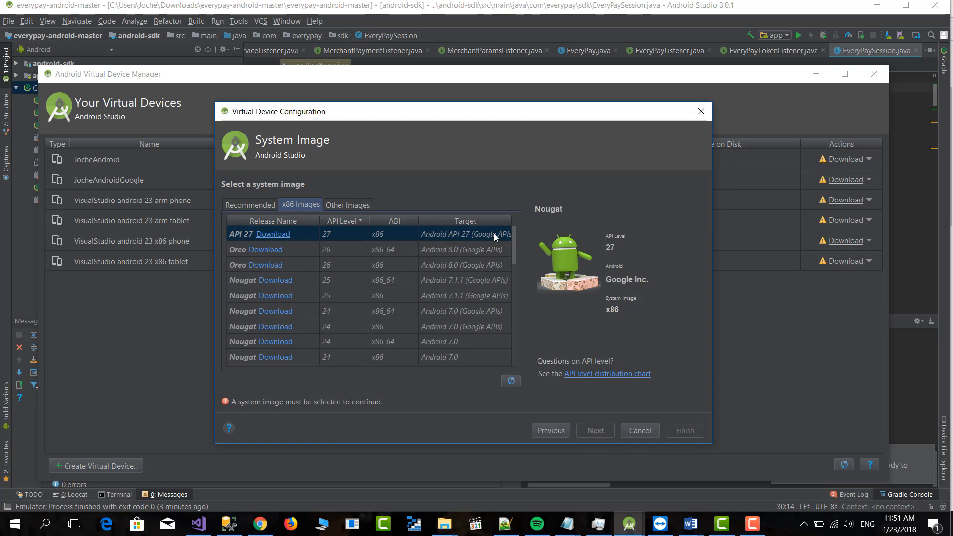
pyautogui.moveTo(515, 247)
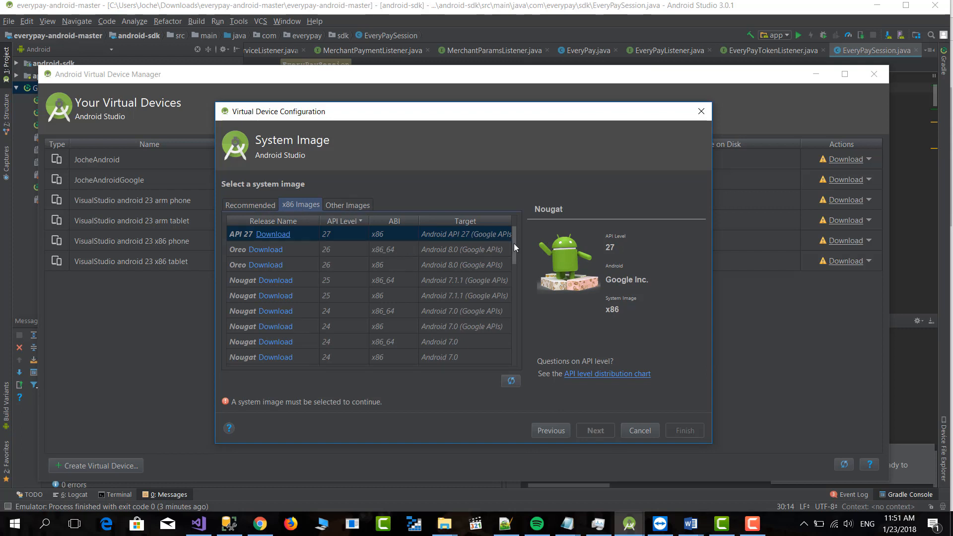
pyautogui.scroll(-3)
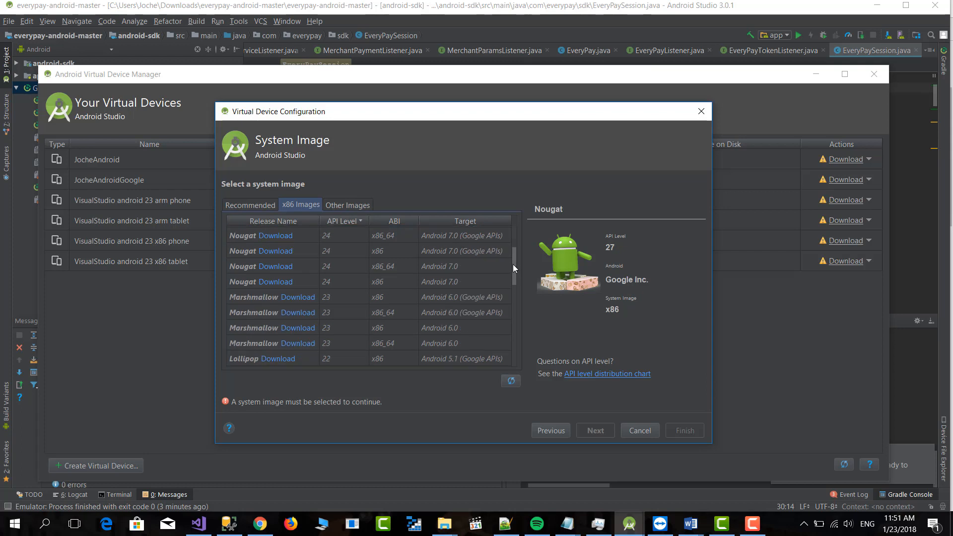
pyautogui.scroll(-3)
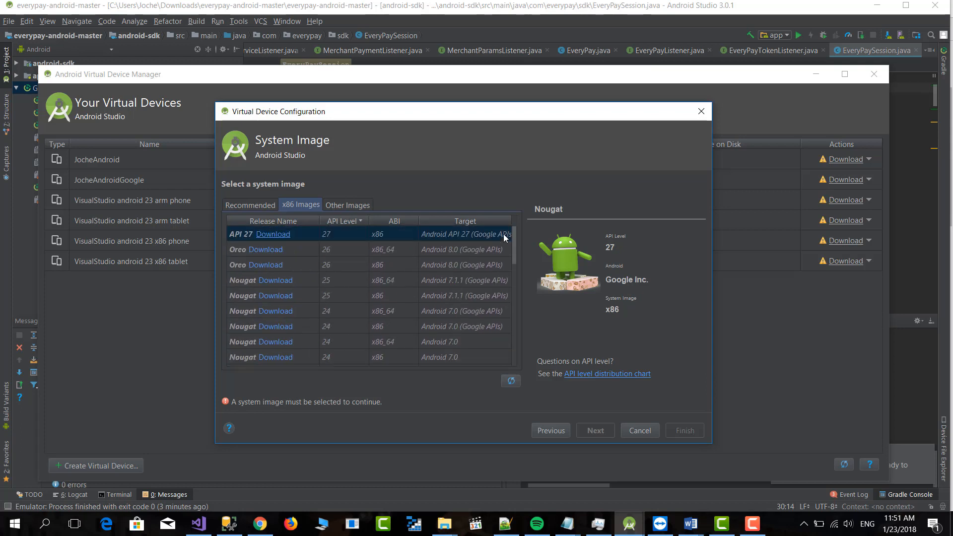
pyautogui.click(348, 203)
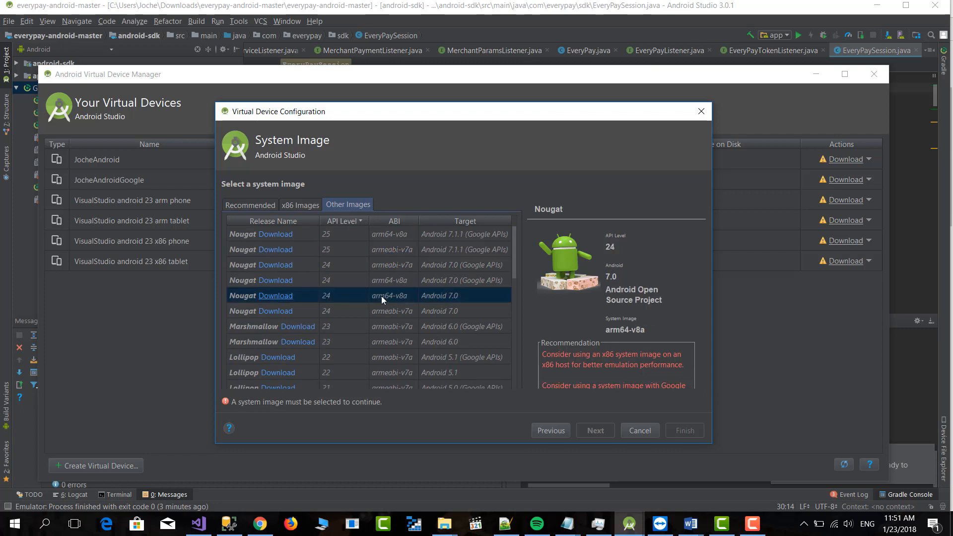
pyautogui.scroll(-3)
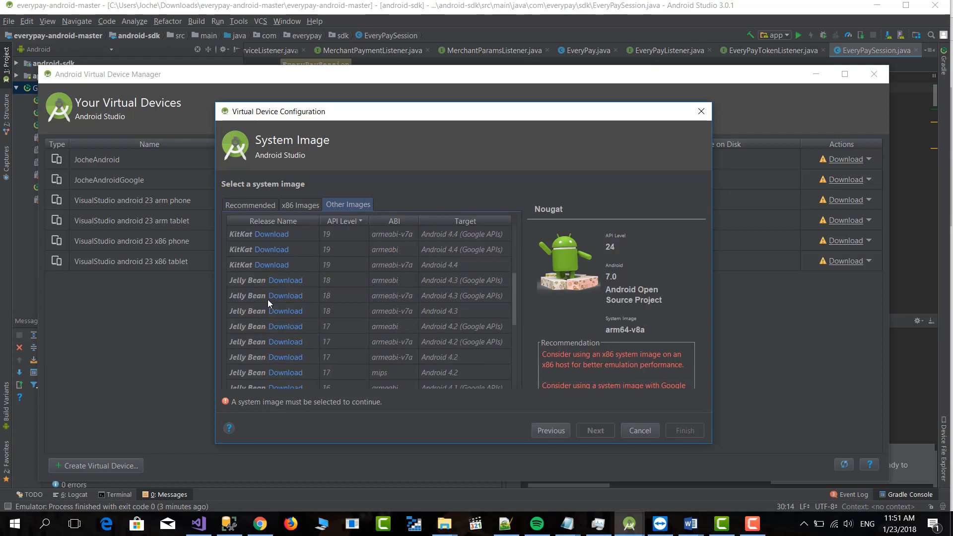
pyautogui.scroll(-3)
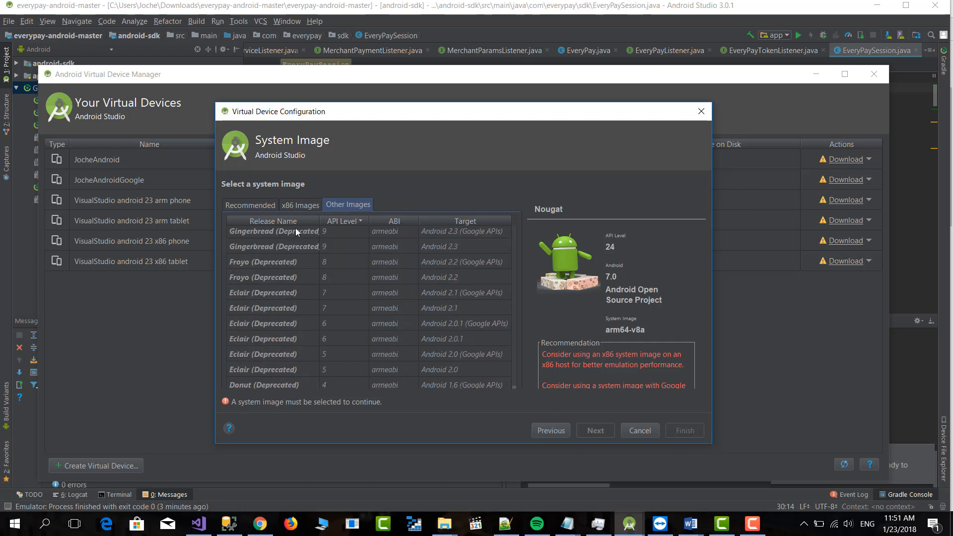
pyautogui.click(249, 205)
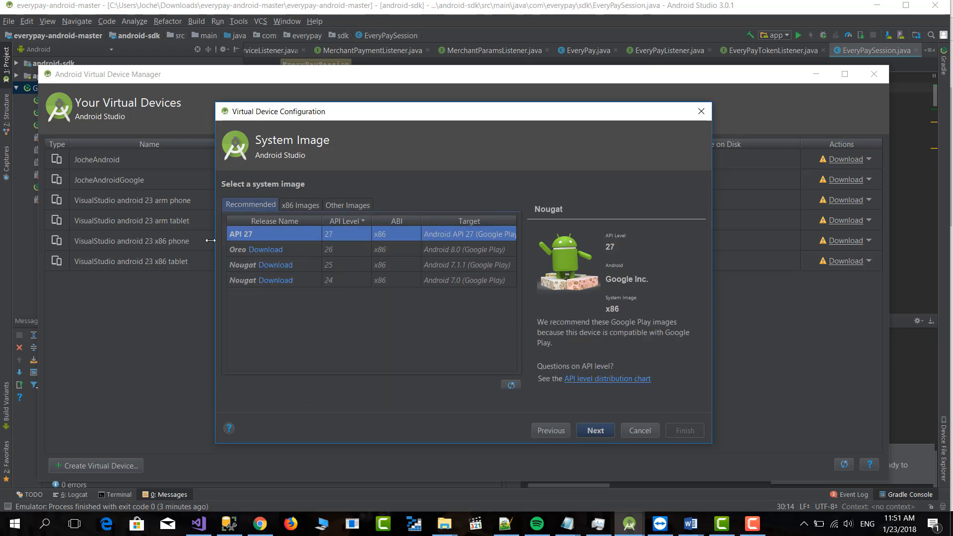
# Continue with the API 27 image and name the AVD 'Nexus 5X API 27 (Google Play)'
pyautogui.click(595, 430)
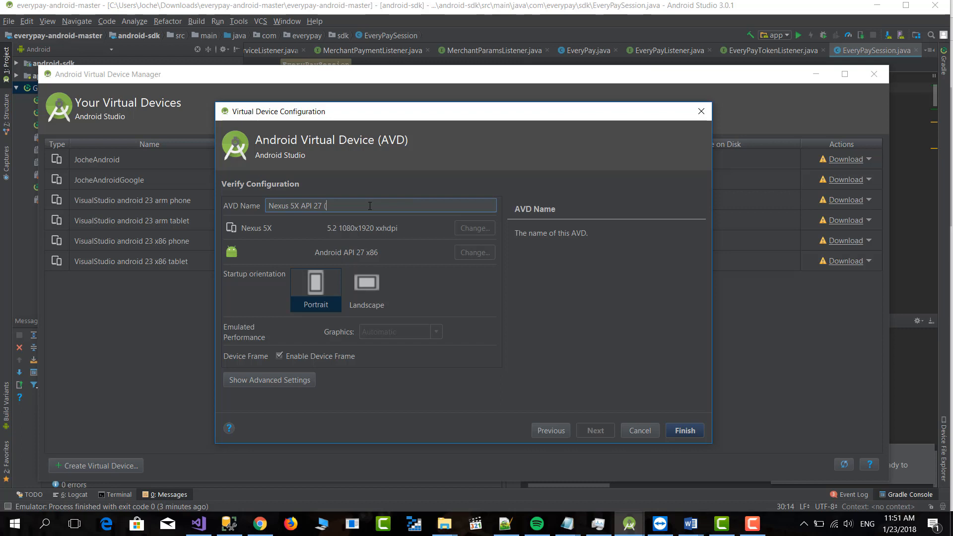
pyautogui.write('Google Pla')
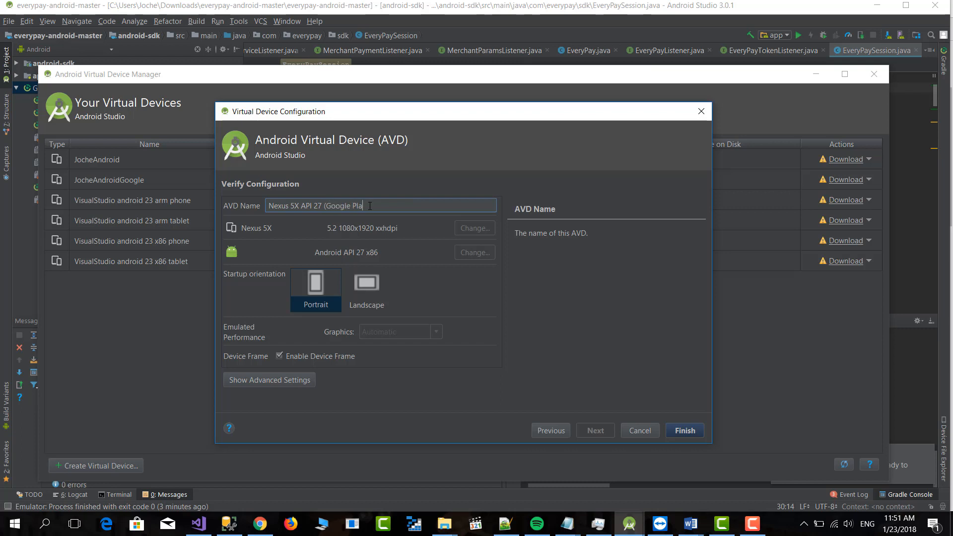
pyautogui.write('y)')
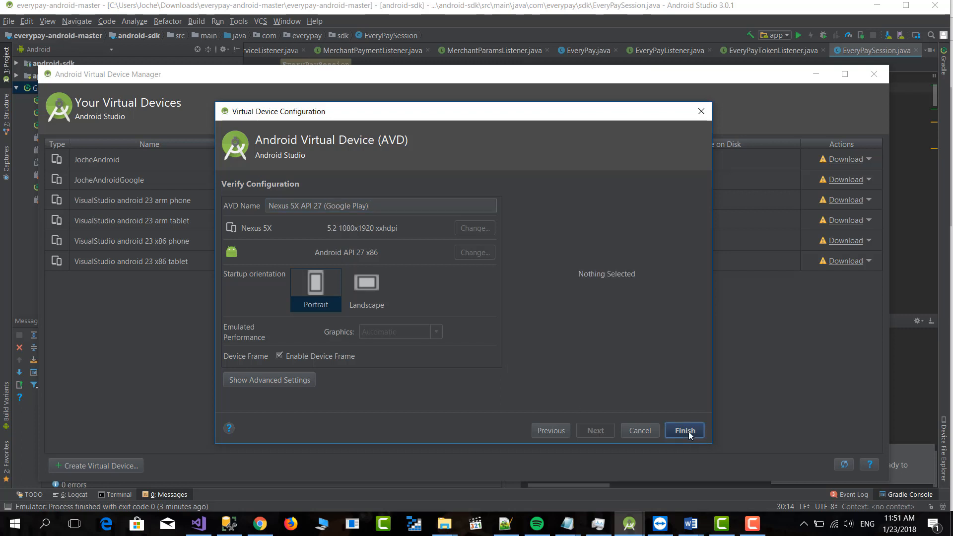
# Finish creating Nexus 5X API 27 (Google Play) and launch it in the emulator
pyautogui.click(683, 430)
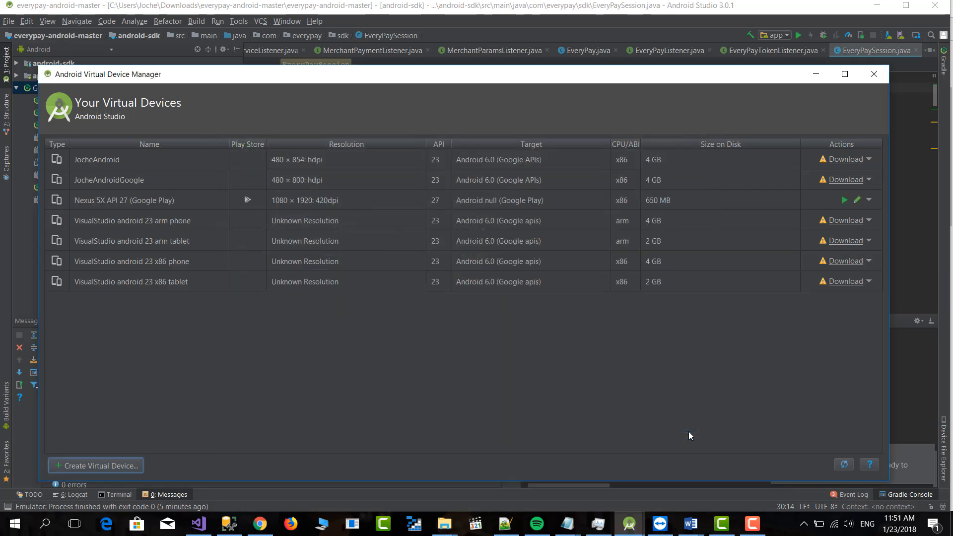
pyautogui.click(124, 200)
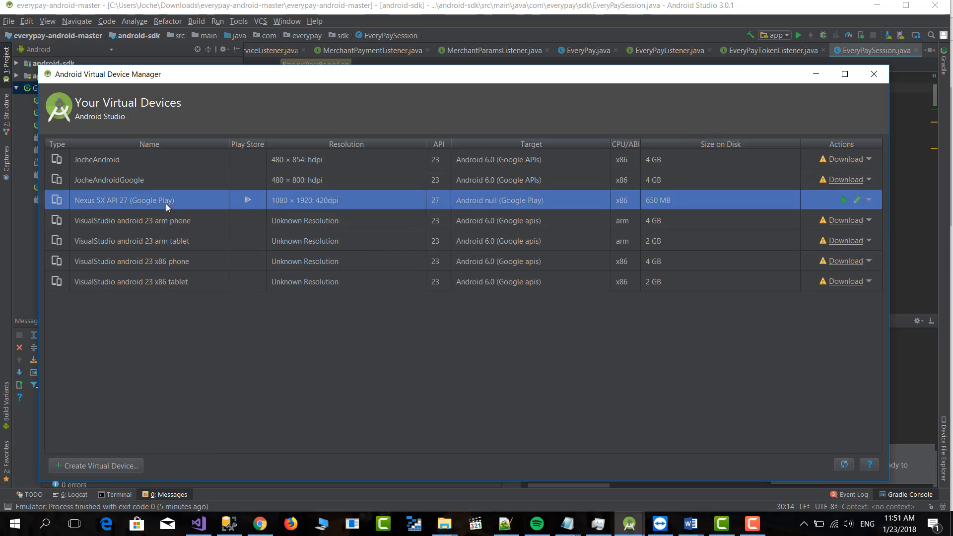
pyautogui.click(844, 200)
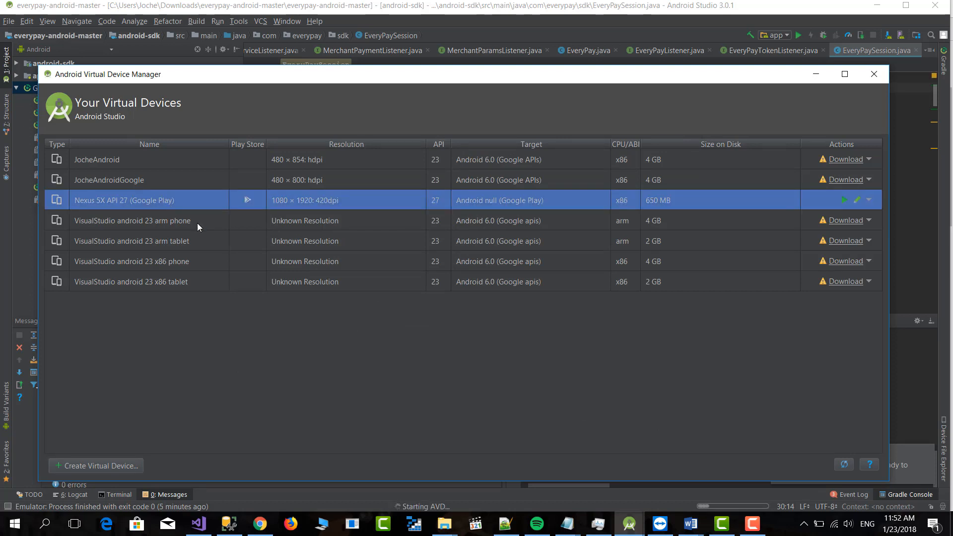
pyautogui.click(842, 199)
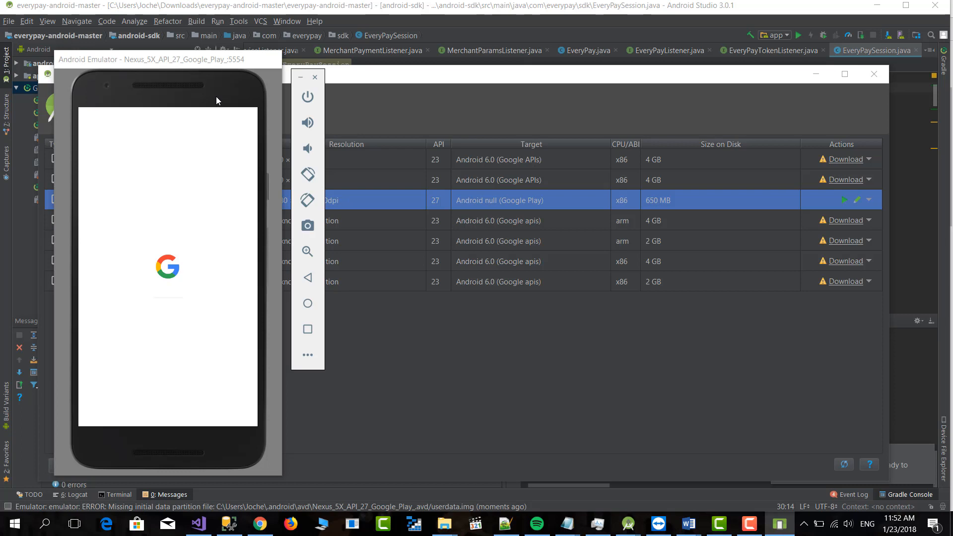
pyautogui.moveTo(233, 92)
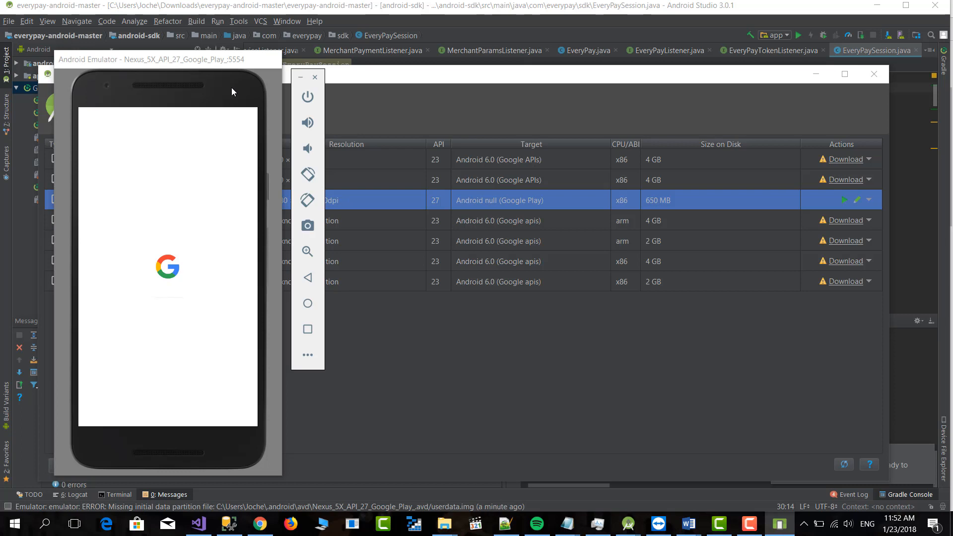
pyautogui.moveTo(210, 65)
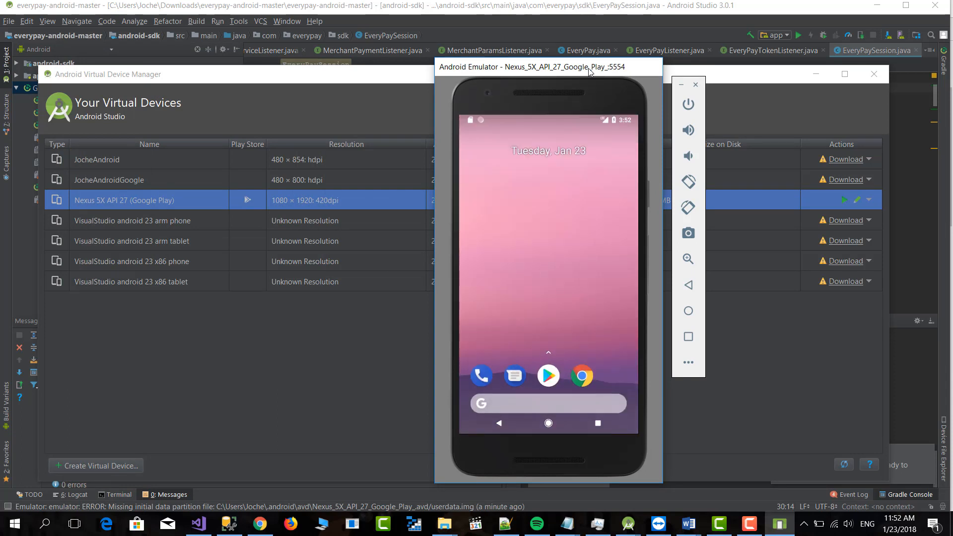
pyautogui.moveTo(547, 375)
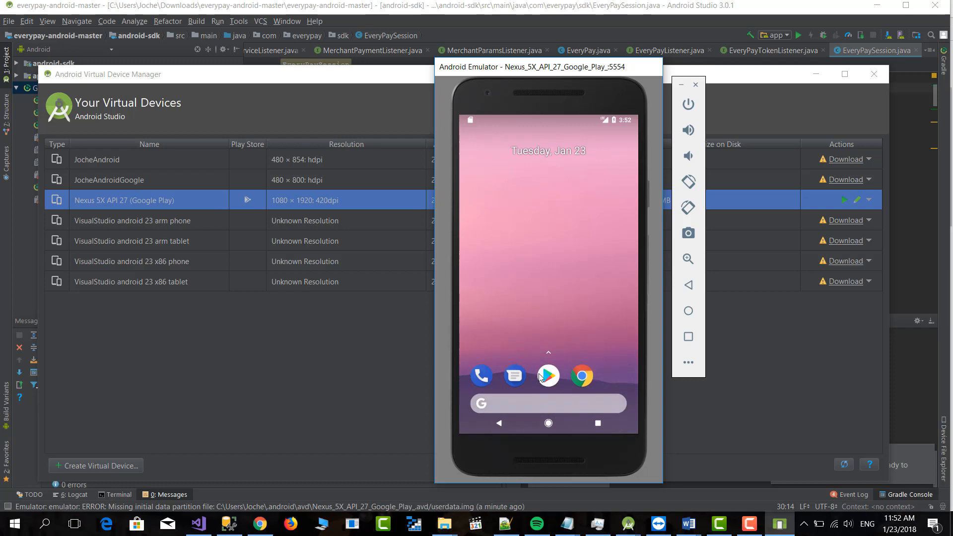
pyautogui.moveTo(547, 386)
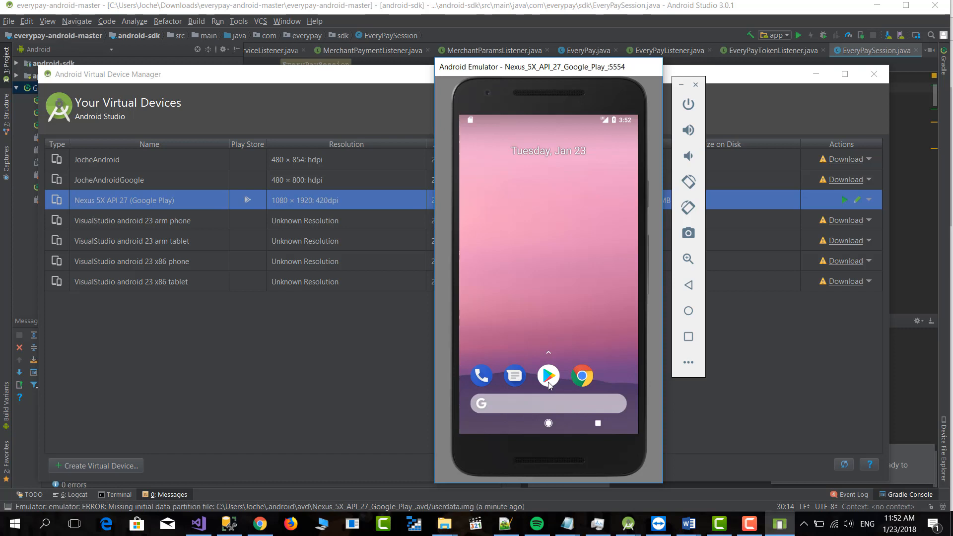
pyautogui.click(547, 375)
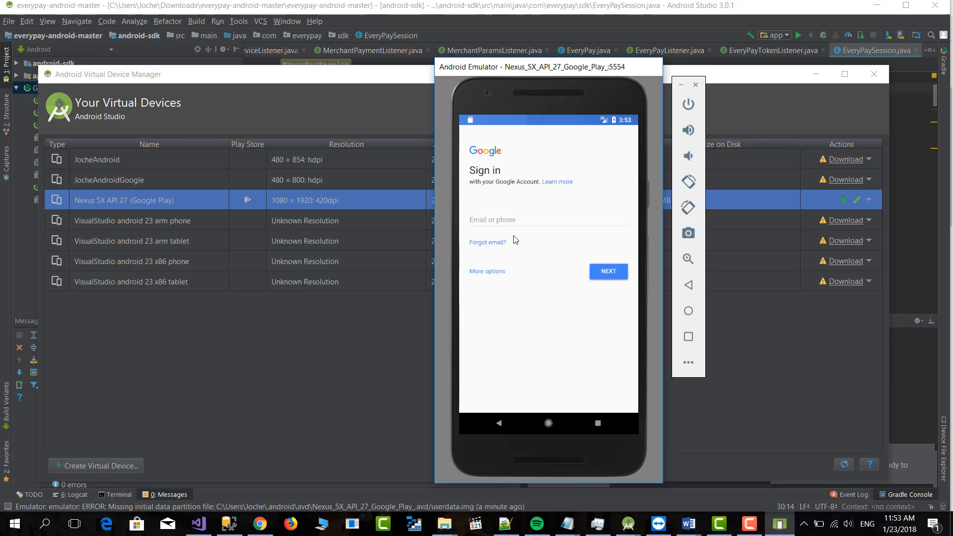
pyautogui.moveTo(501, 259)
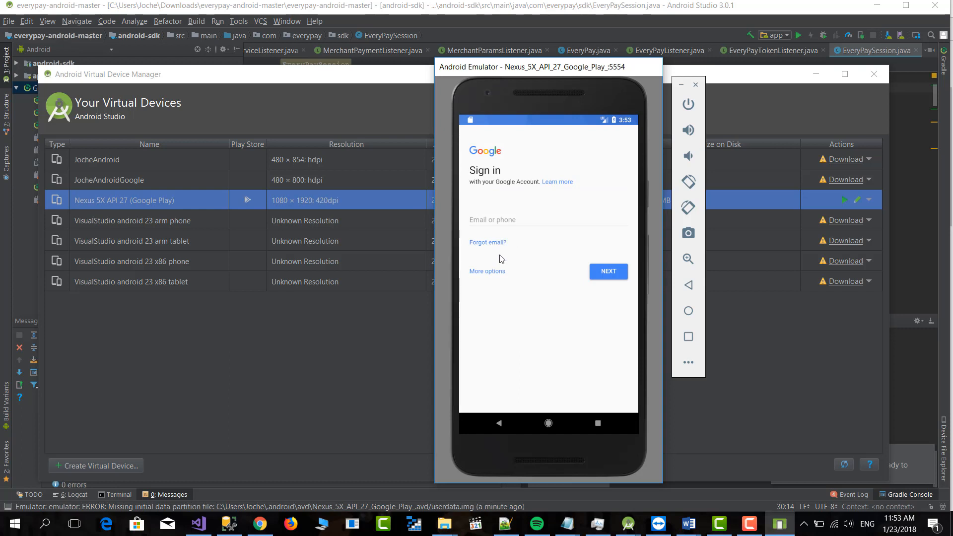
pyautogui.moveTo(531, 222)
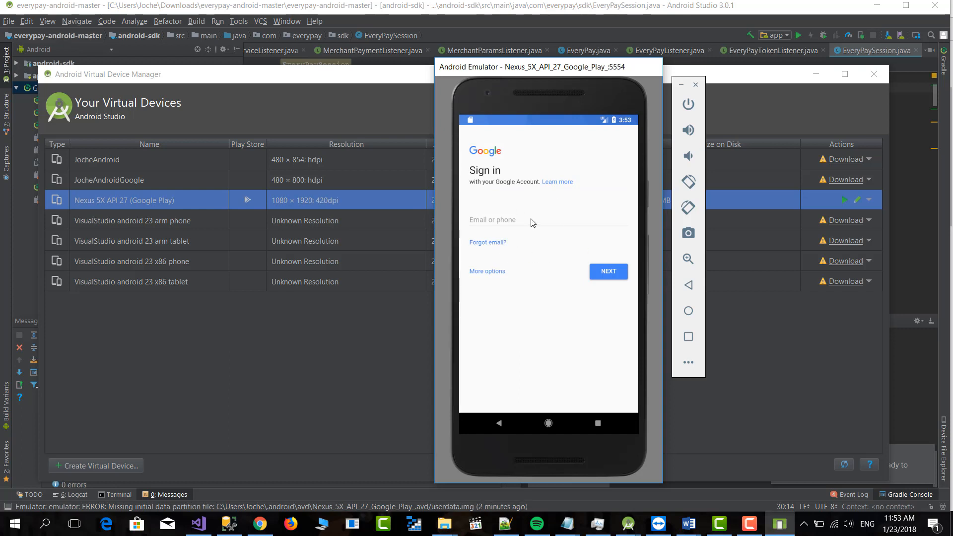
pyautogui.moveTo(516, 149)
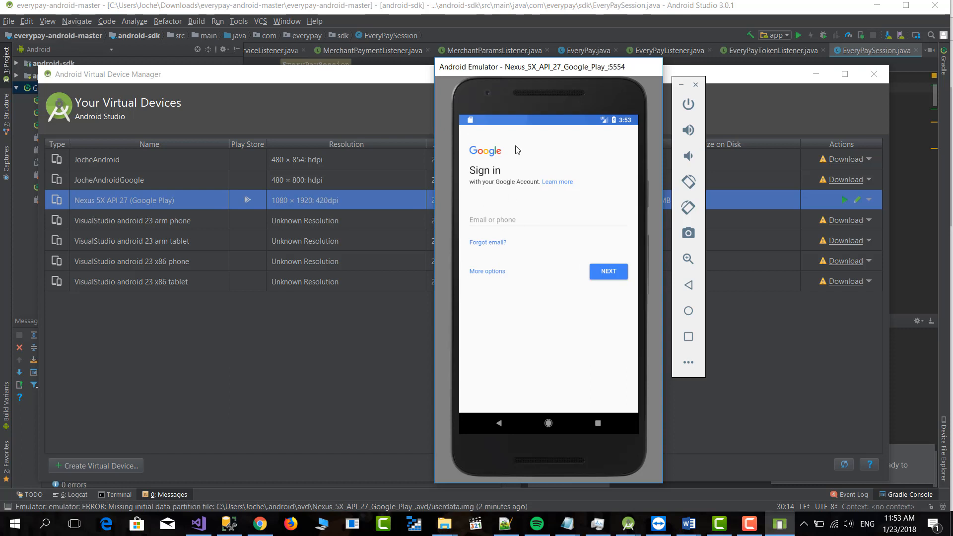
pyautogui.moveTo(553, 323)
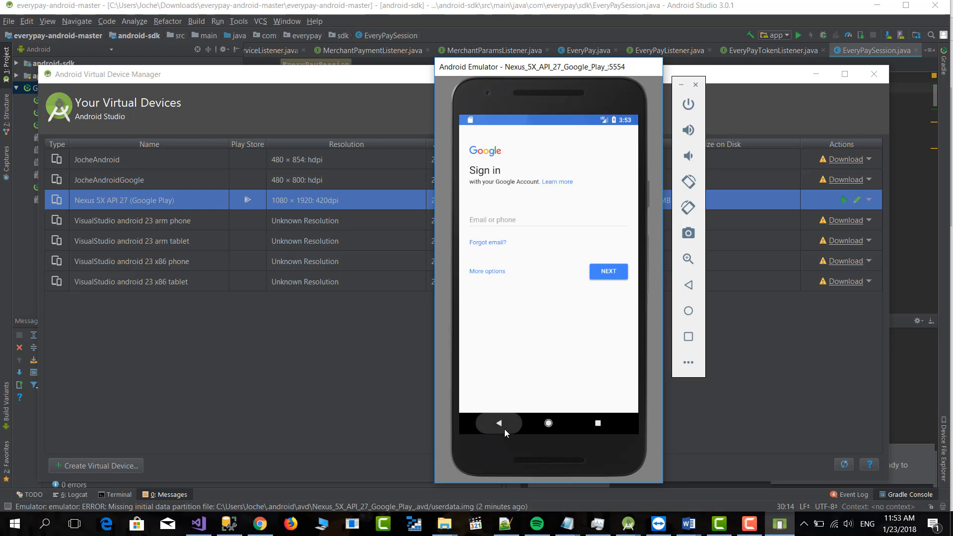
pyautogui.click(499, 423)
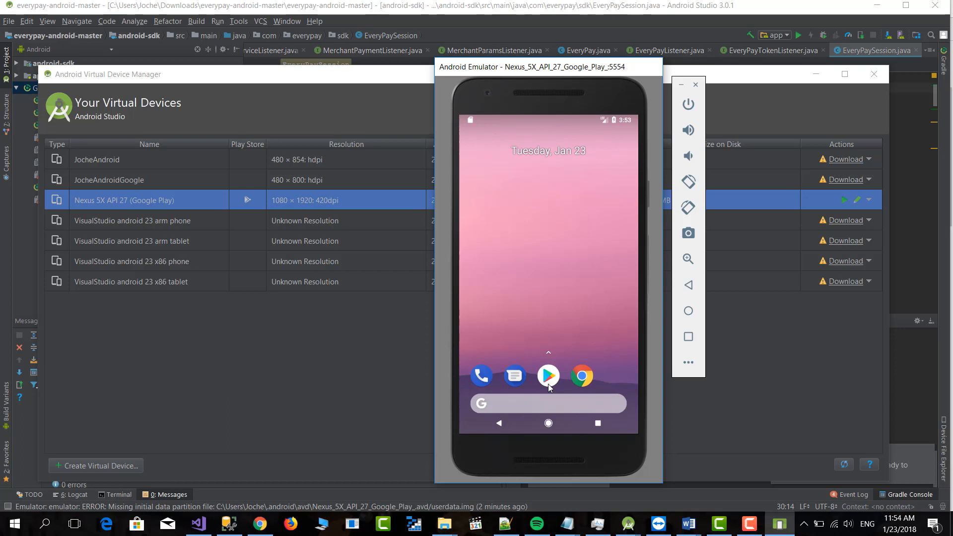
pyautogui.moveTo(661, 511)
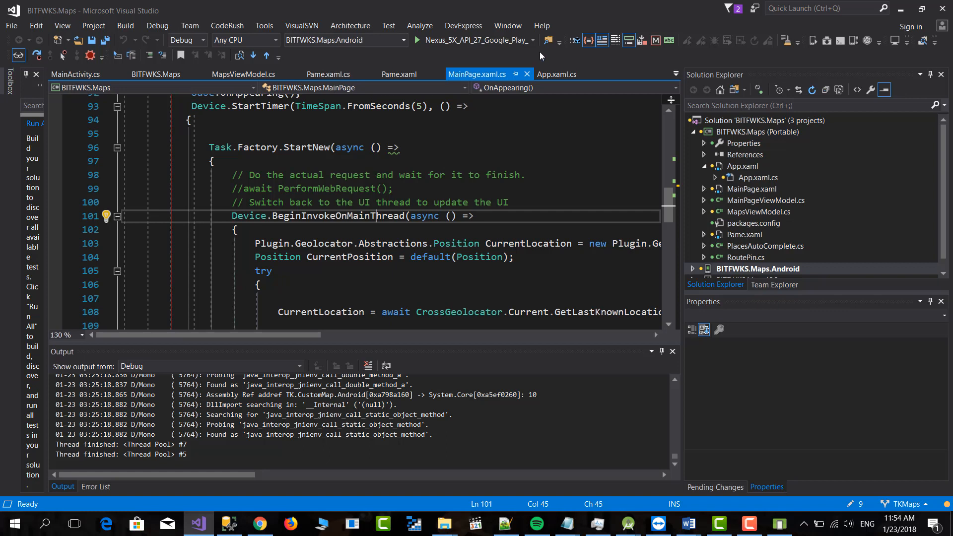
# Set the Visual Studio device target to JocheAndroid (Android 6.0 - API 23)
pyautogui.click(533, 41)
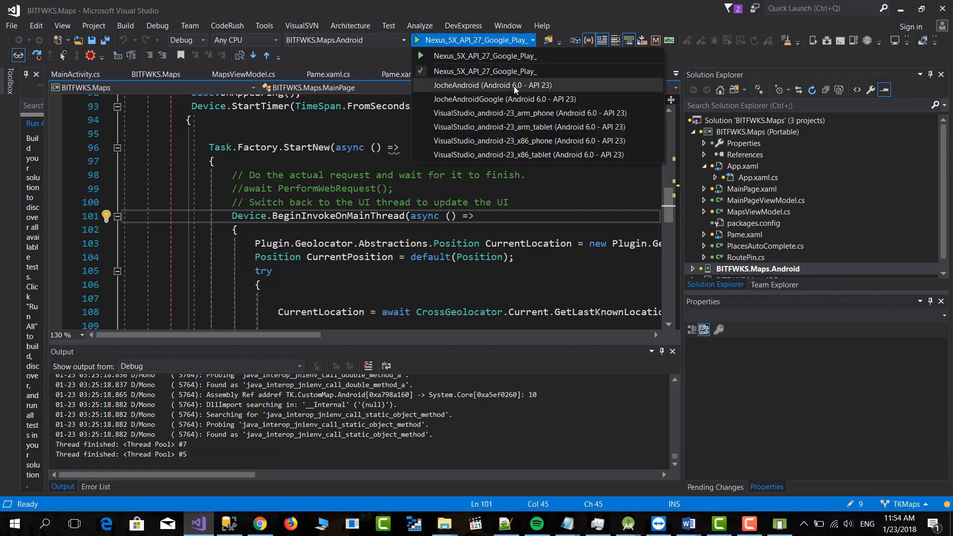
pyautogui.click(492, 85)
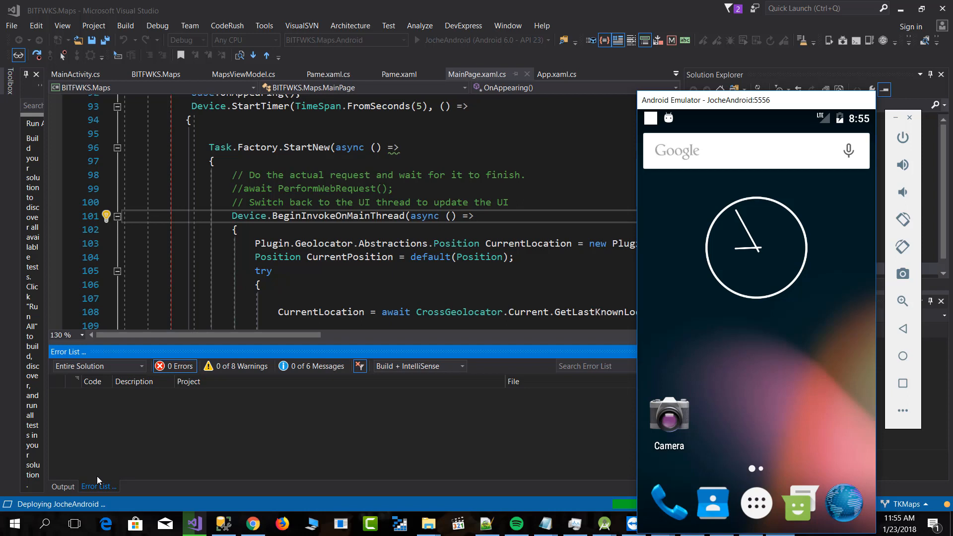
pyautogui.moveTo(362, 482)
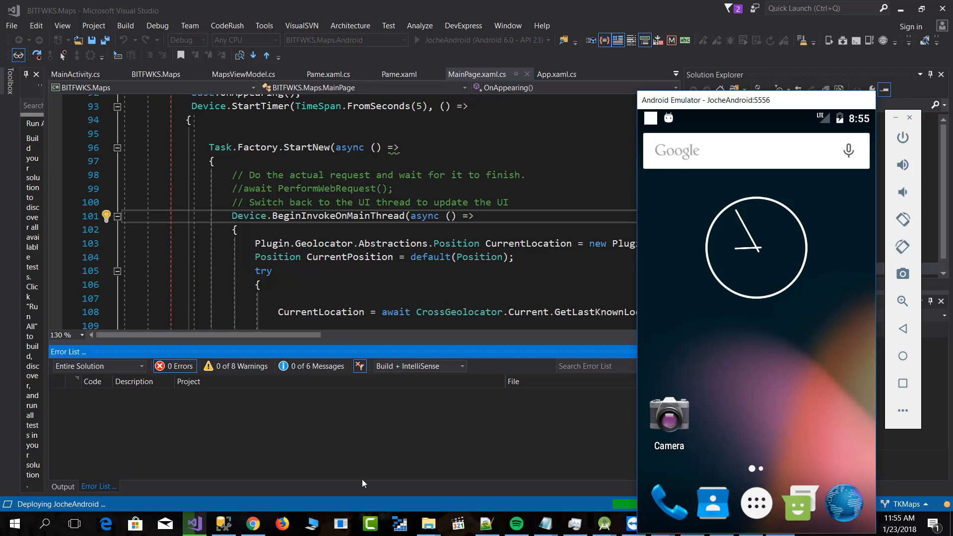
pyautogui.moveTo(687, 119)
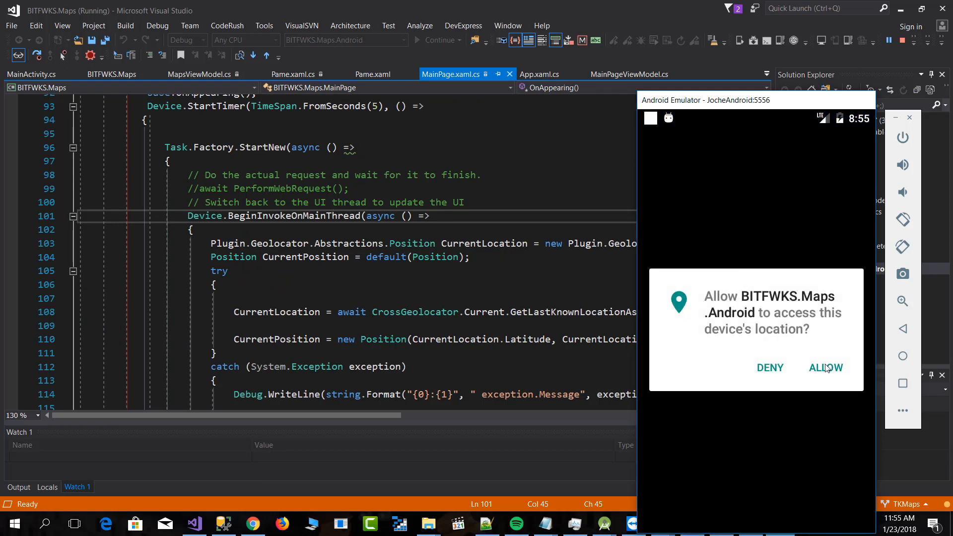
# Allow the maps app to access the emulator's location
pyautogui.click(824, 367)
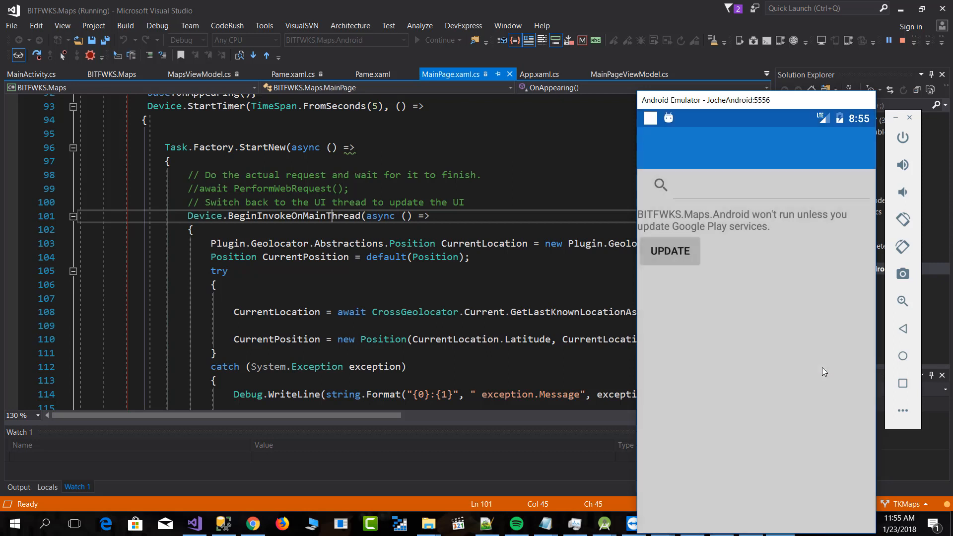
pyautogui.moveTo(687, 219)
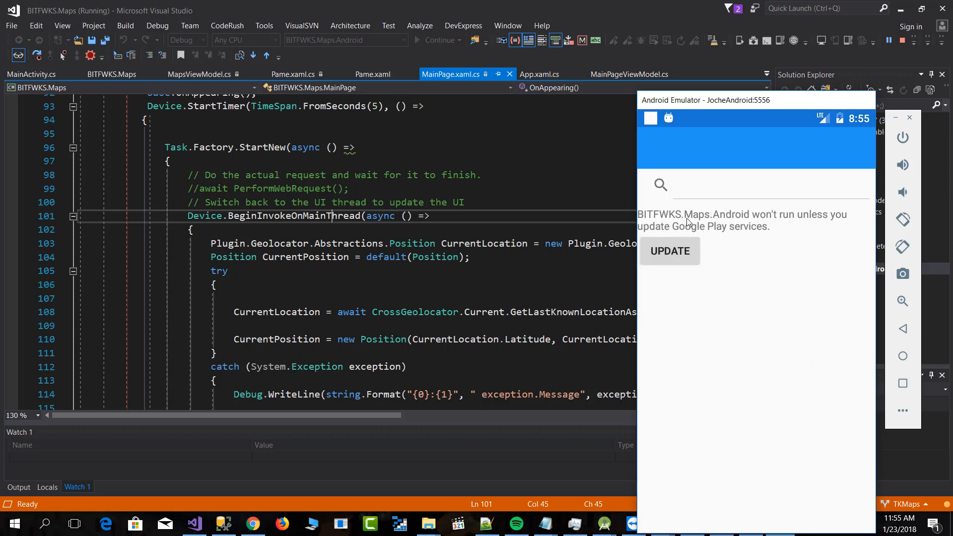
pyautogui.moveTo(776, 231)
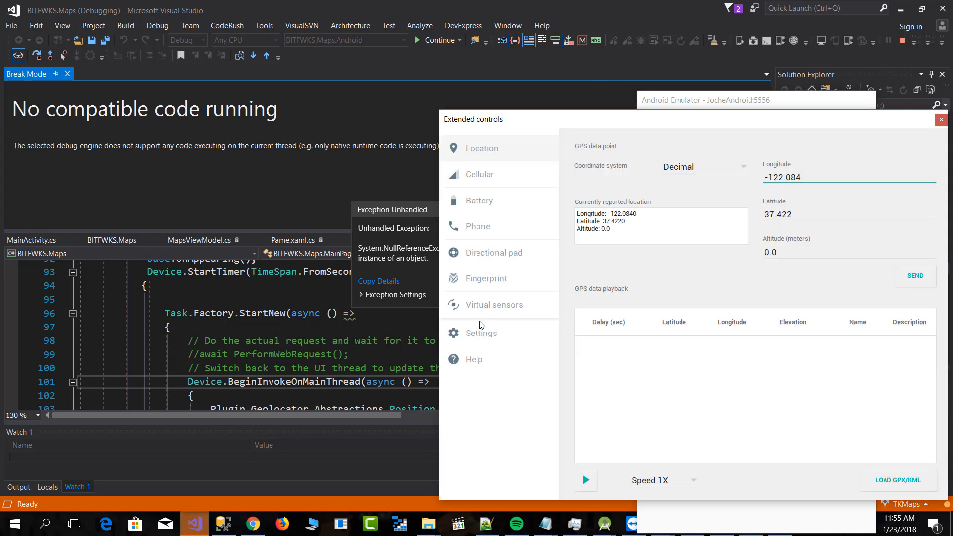
pyautogui.moveTo(460, 249)
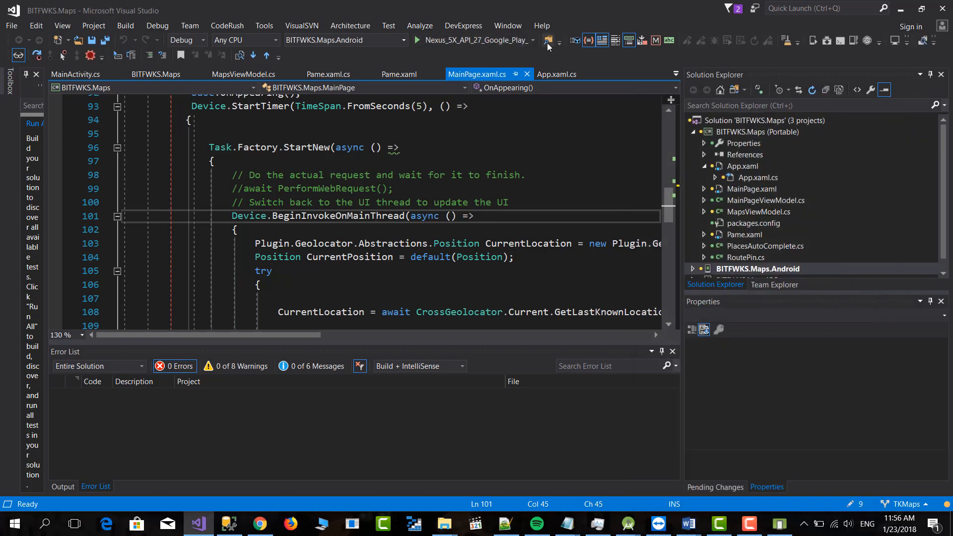
pyautogui.moveTo(474, 40)
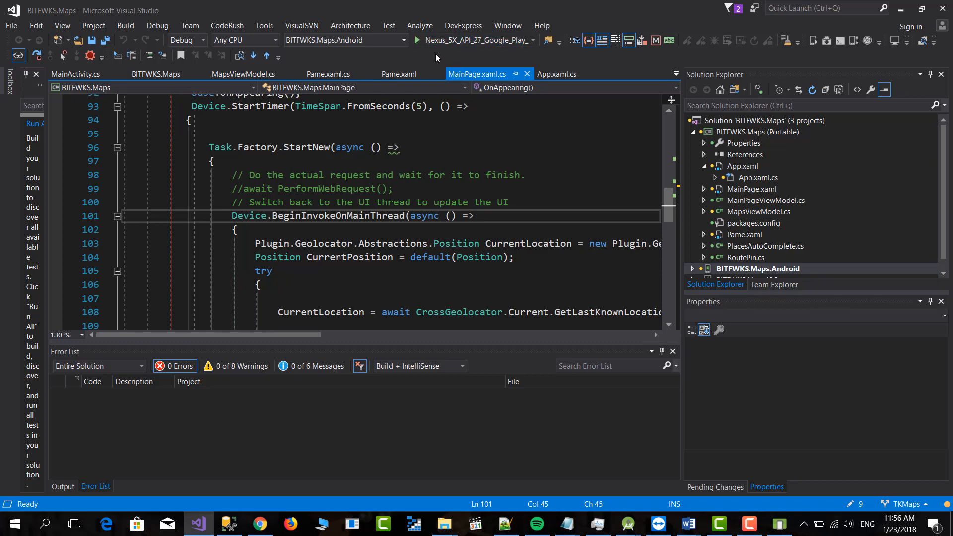
# Begin switching the device target back to Nexus_5X_API_27_Google_Play
pyautogui.click(417, 40)
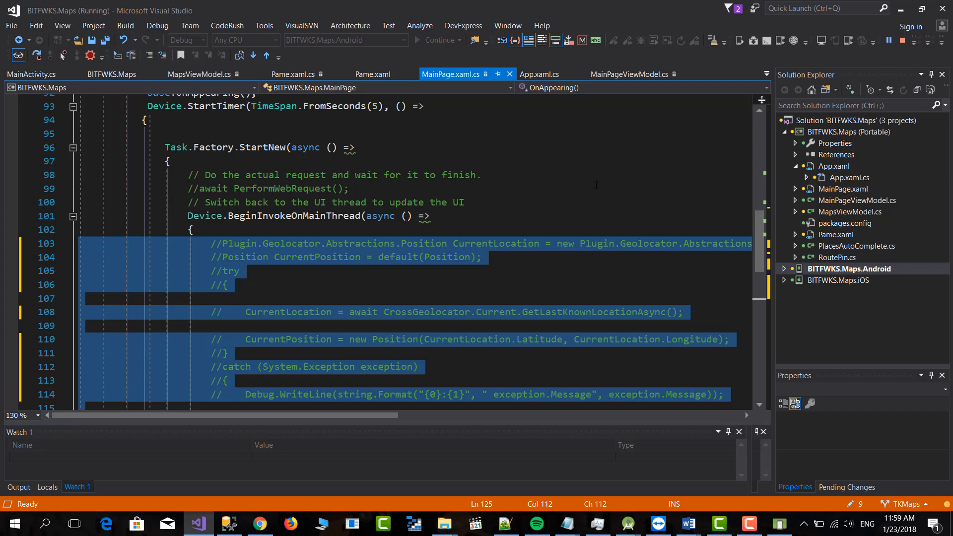
pyautogui.moveTo(779, 522)
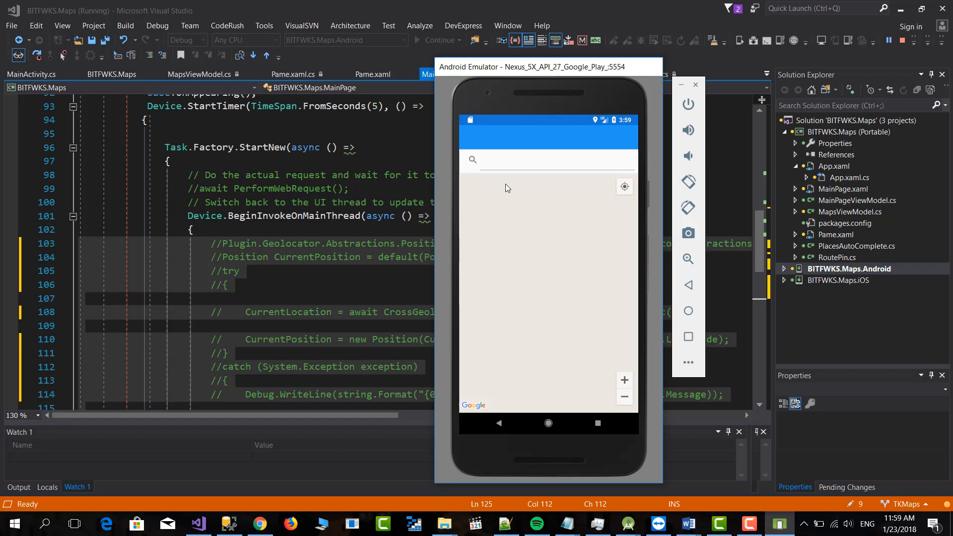
pyautogui.moveTo(516, 223)
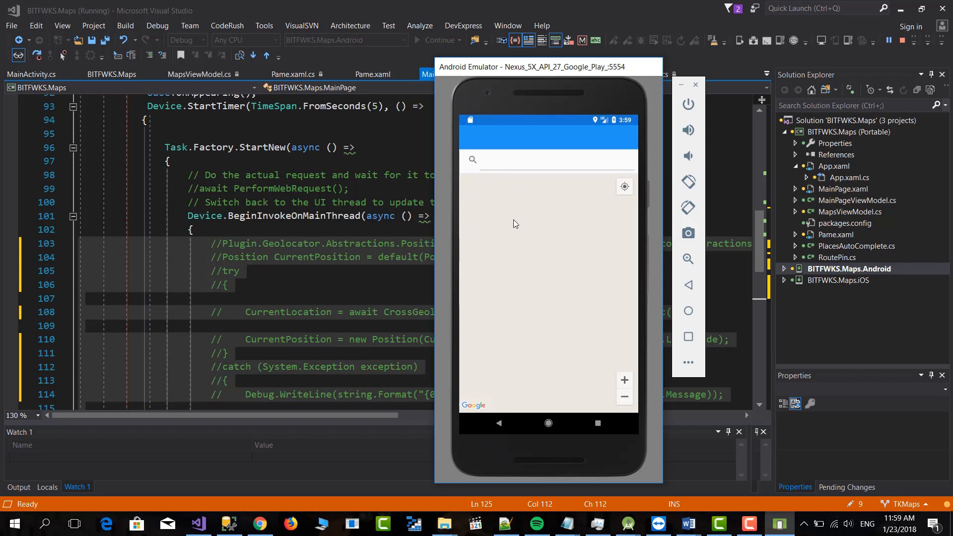
pyautogui.moveTo(509, 238)
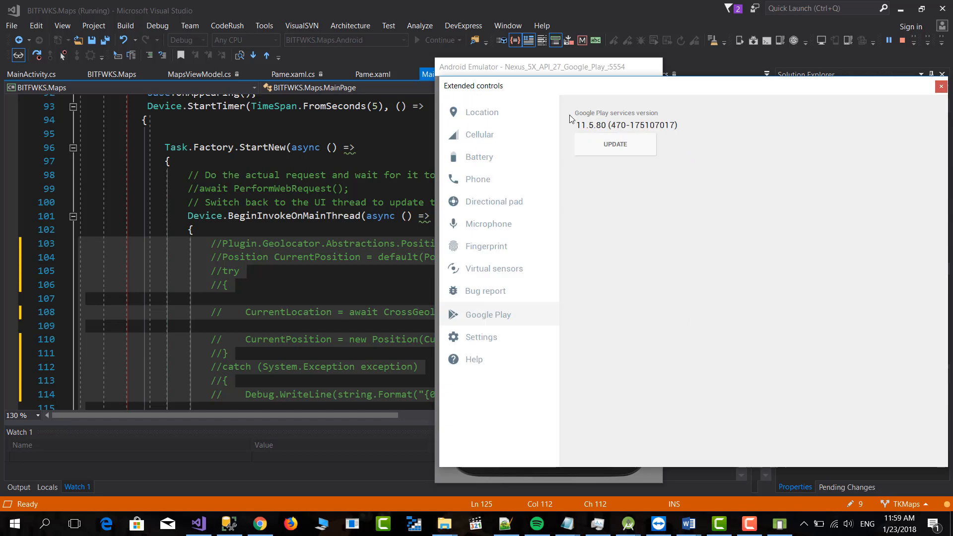
pyautogui.moveTo(472, 325)
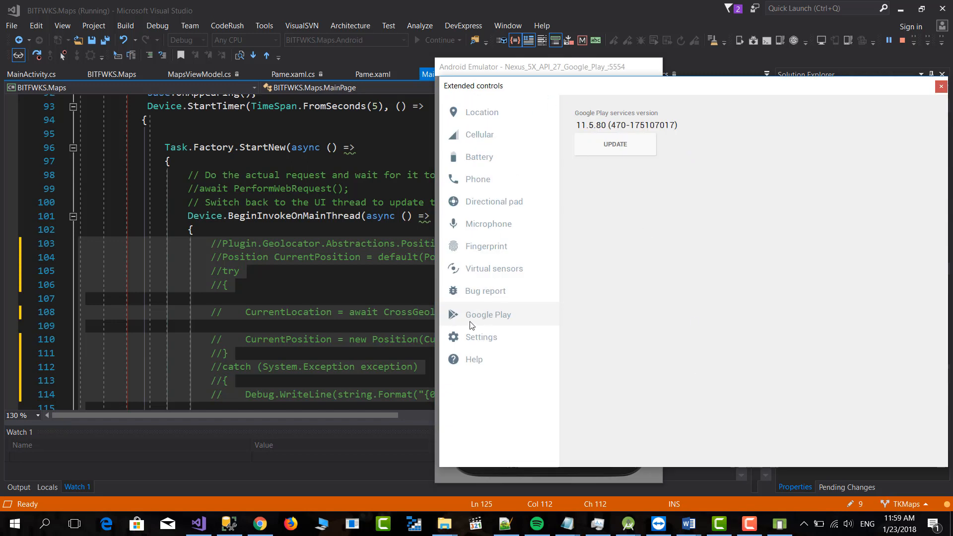
pyautogui.moveTo(493, 327)
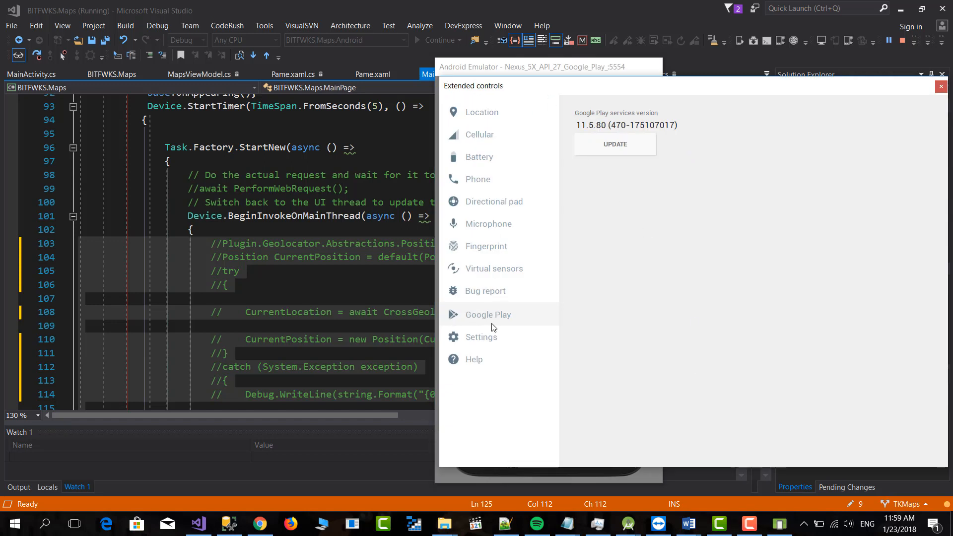